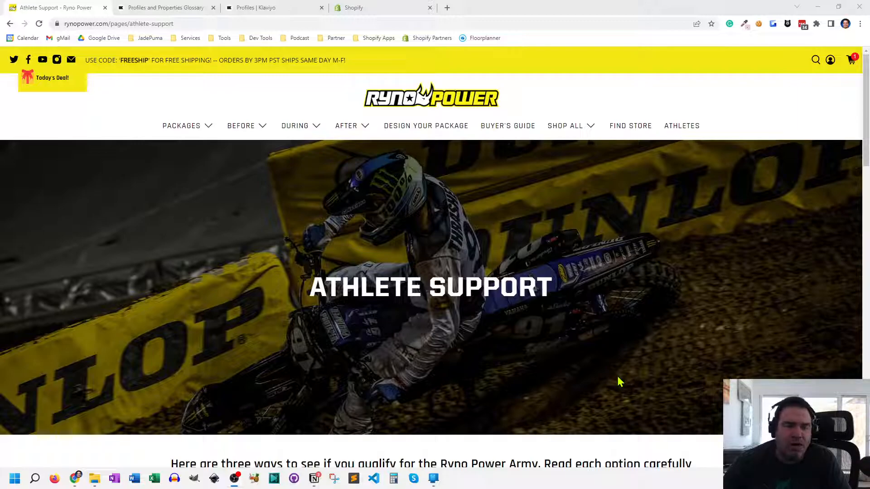
{"action": "mouse_move", "coordinate": [533, 282]}
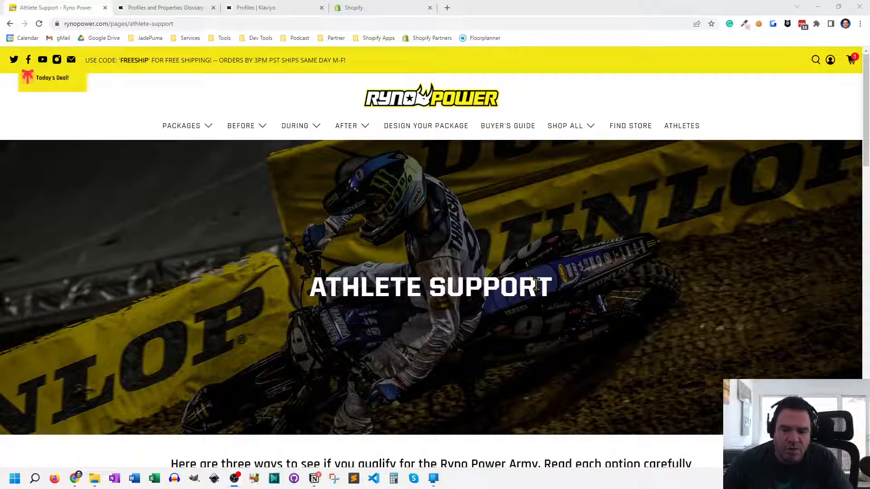
Scroll past the hero banner to the empty Athlete Support Application form.
{"action": "scroll", "scroll_direction": "down", "scroll_amount": 3}
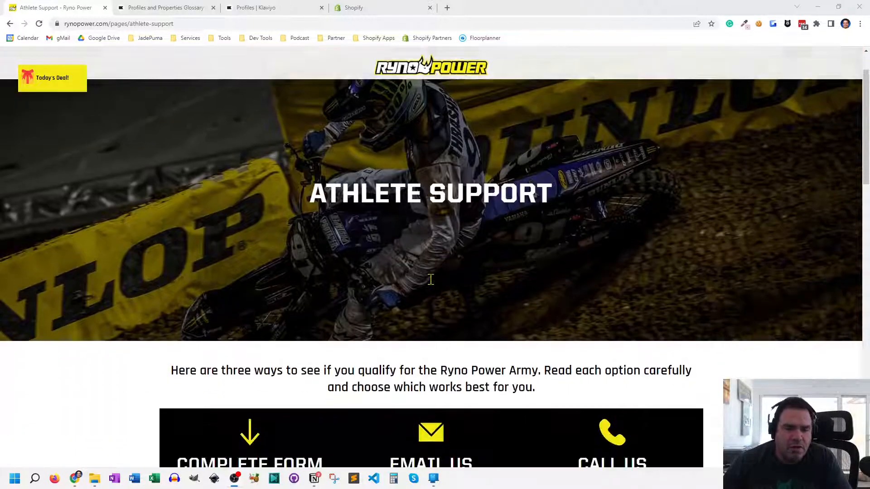
{"action": "scroll", "scroll_direction": "down", "scroll_amount": 3}
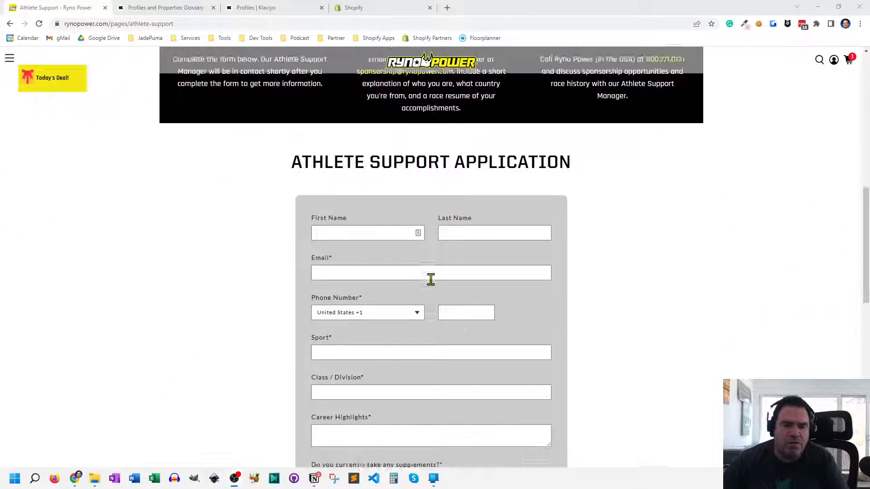
{"action": "scroll", "scroll_direction": "down", "scroll_amount": 3}
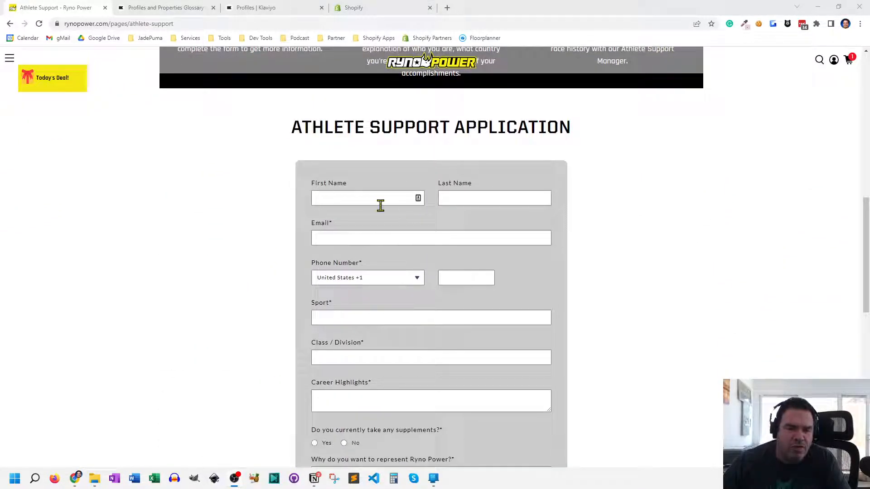
{"action": "mouse_move", "coordinate": [394, 224]}
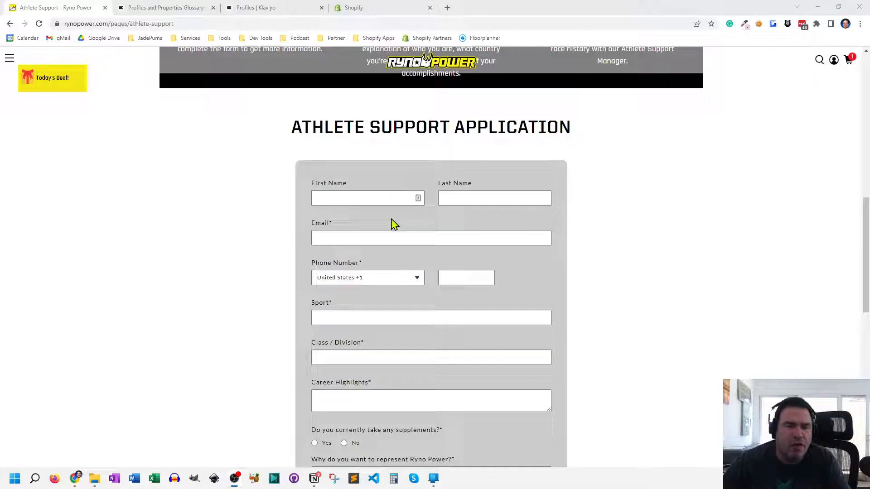
{"action": "mouse_move", "coordinate": [364, 13]}
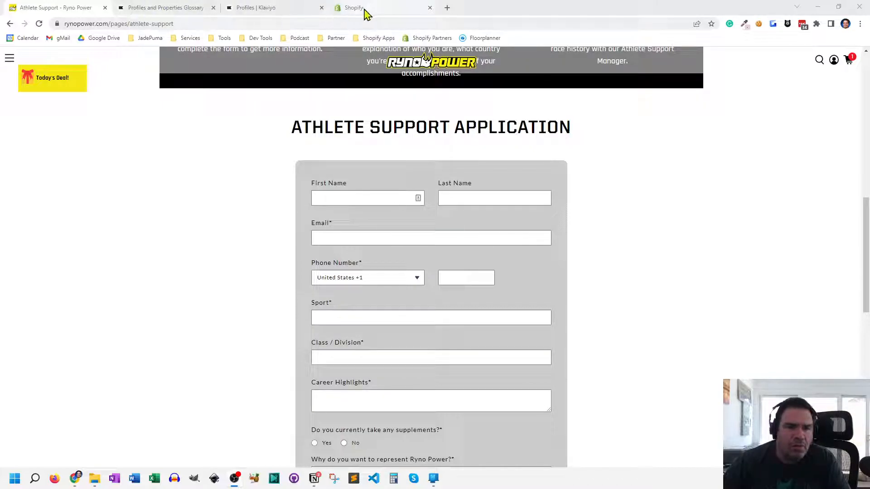
Review the Athlete Support Application form in the HulkApps editor, then return to the storefront page.
{"action": "left_click", "coordinate": [358, 8]}
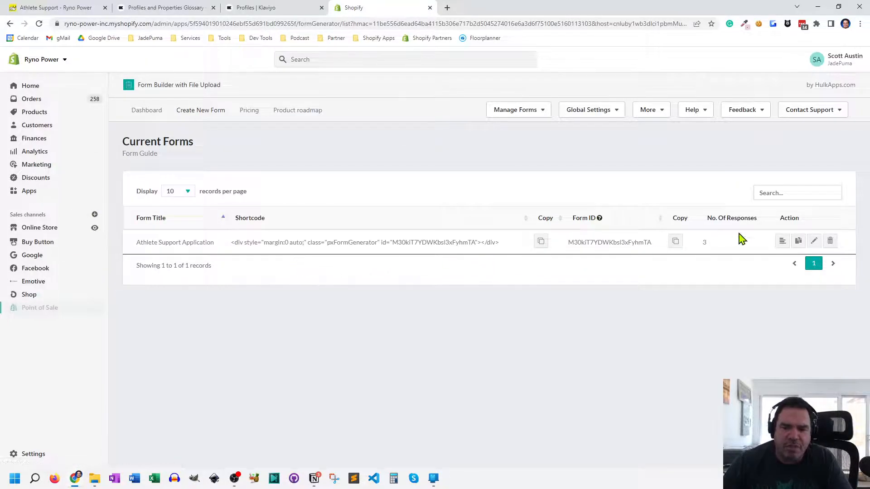
{"action": "left_click", "coordinate": [814, 241]}
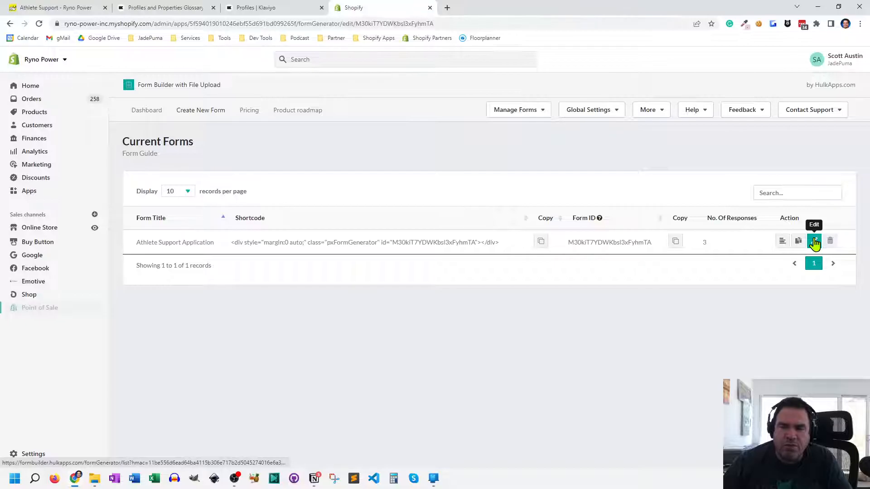
{"action": "left_click", "coordinate": [814, 242]}
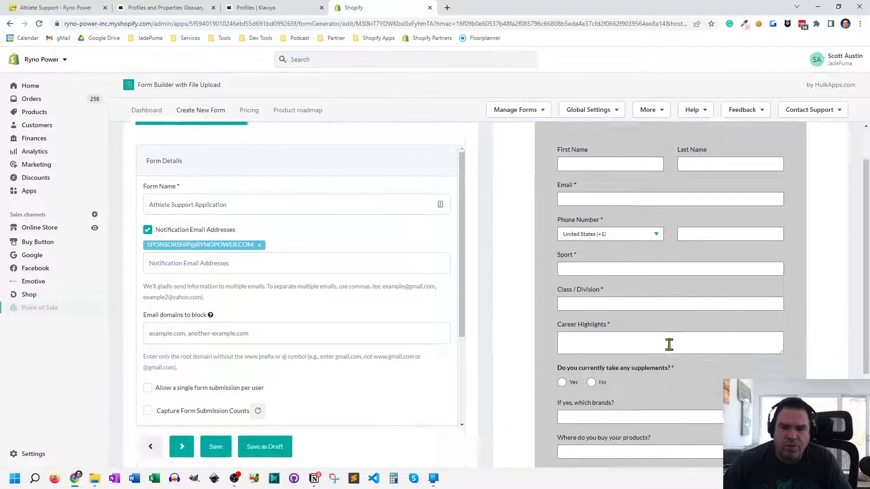
{"action": "left_click", "coordinate": [54, 8]}
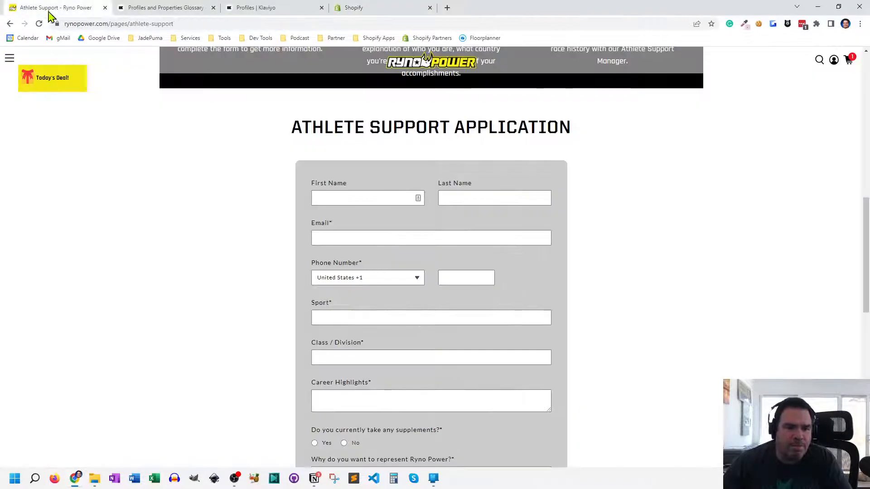
Fill in the test applicant's fields: Test, Tester, test and 61.
{"action": "type", "text": "T"}
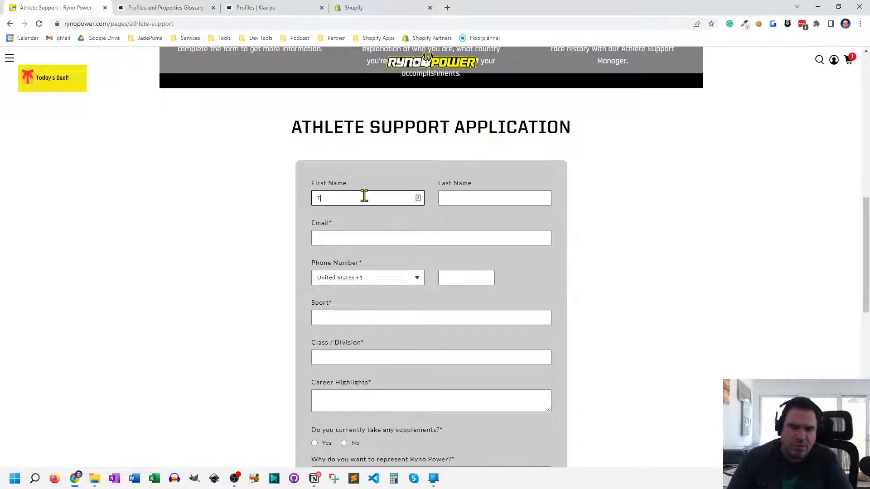
{"action": "type", "text": "est 4"}
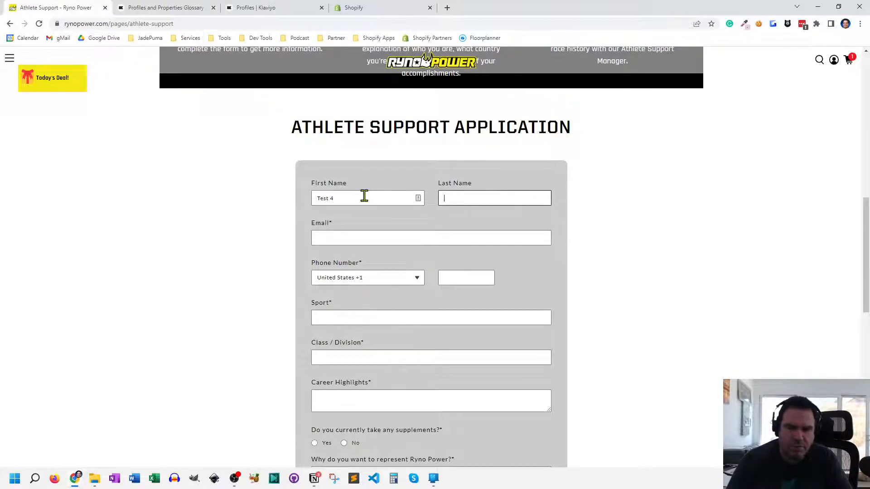
{"action": "type", "text": "Tester"}
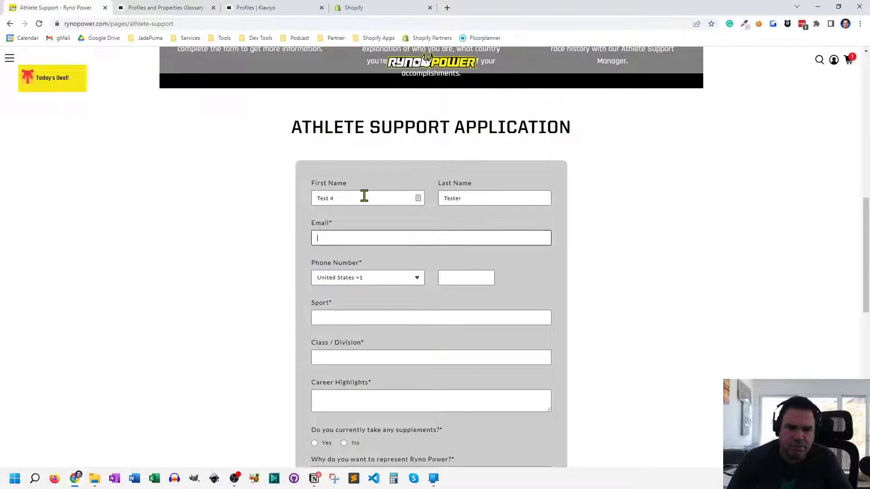
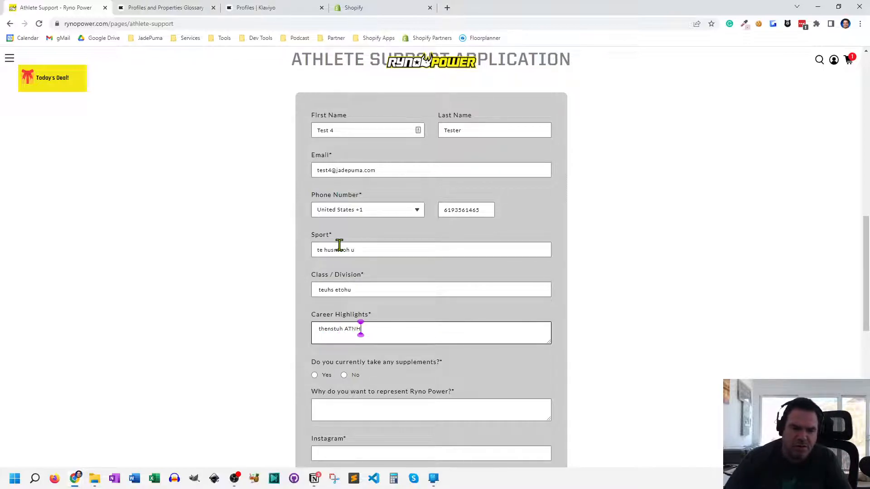
Answer Yes to currently taking supplements and submit the application.
{"action": "left_click", "coordinate": [315, 375]}
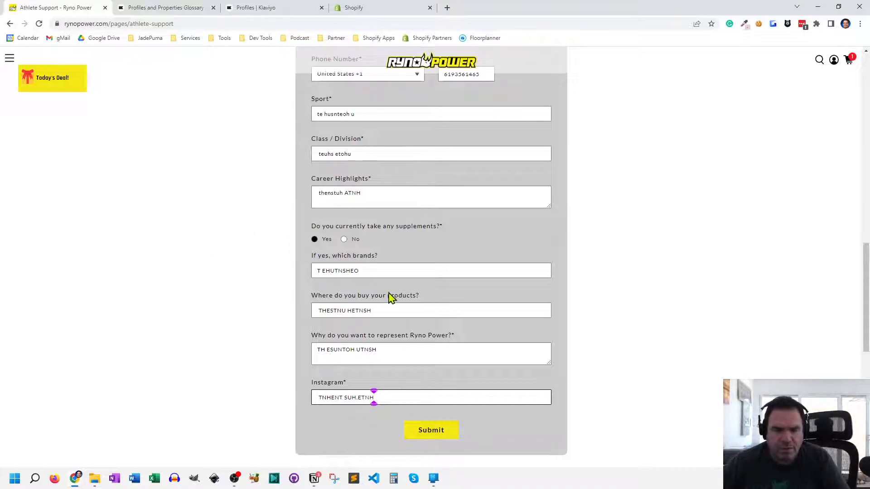
{"action": "left_click", "coordinate": [431, 430]}
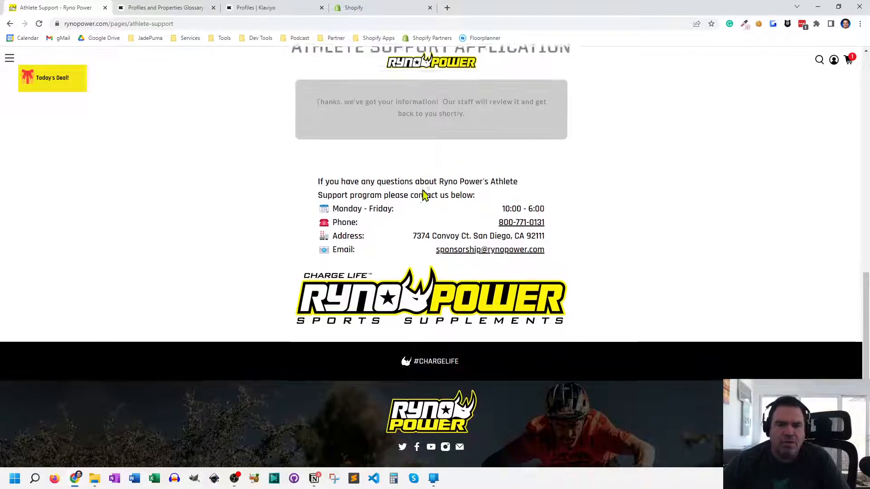
{"action": "scroll", "scroll_direction": "up", "scroll_amount": 3}
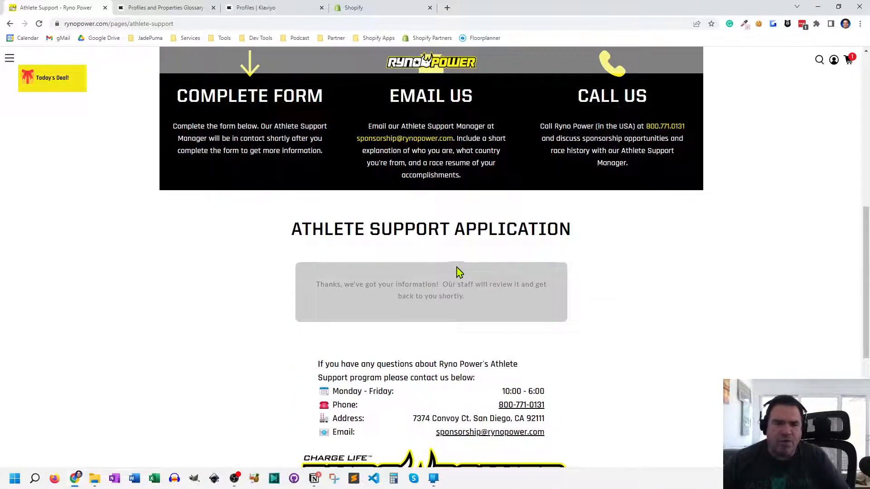
{"action": "mouse_move", "coordinate": [471, 283]}
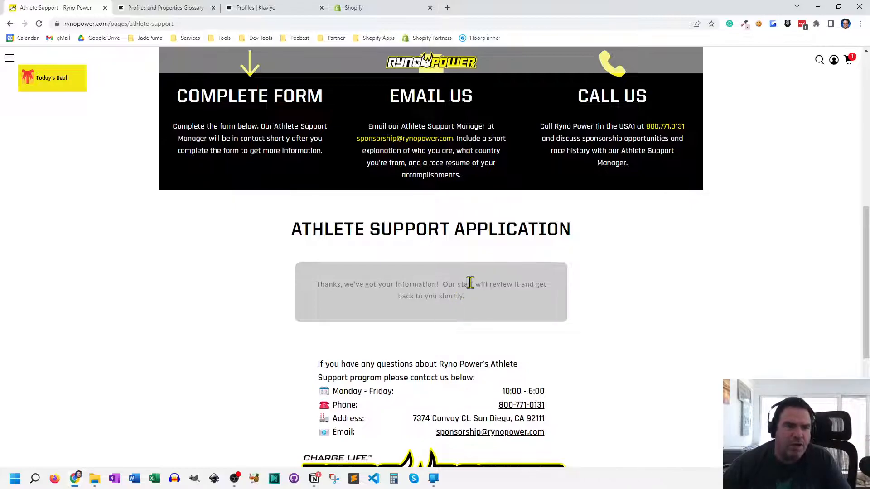
{"action": "mouse_move", "coordinate": [340, 260]}
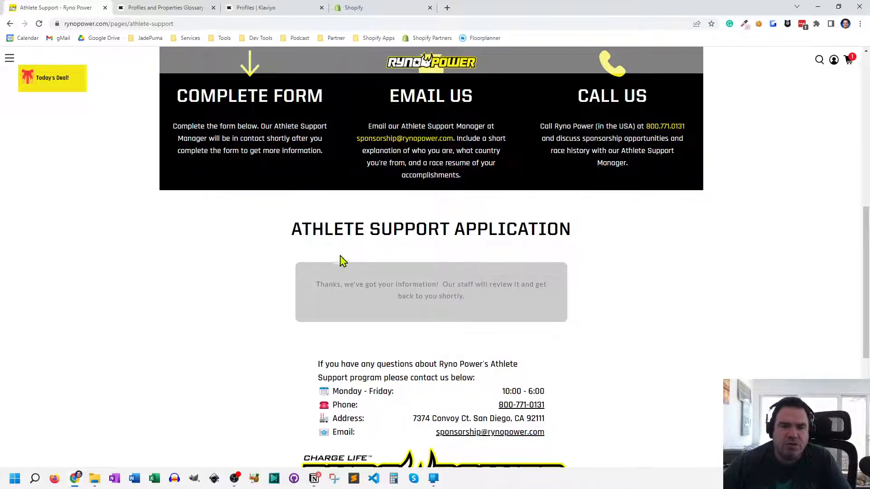
{"action": "mouse_move", "coordinate": [348, 43]}
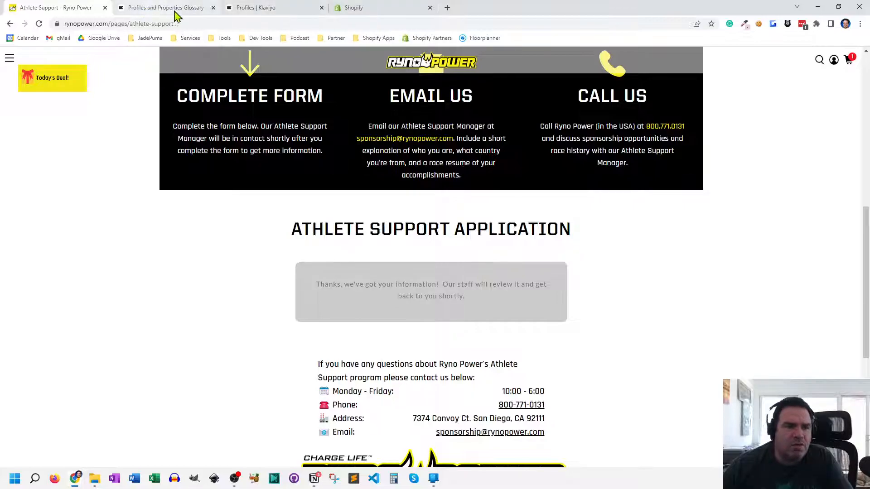
In Klaviyo, open the Athlete Applications list from Lists & Segments.
{"action": "left_click", "coordinate": [272, 8]}
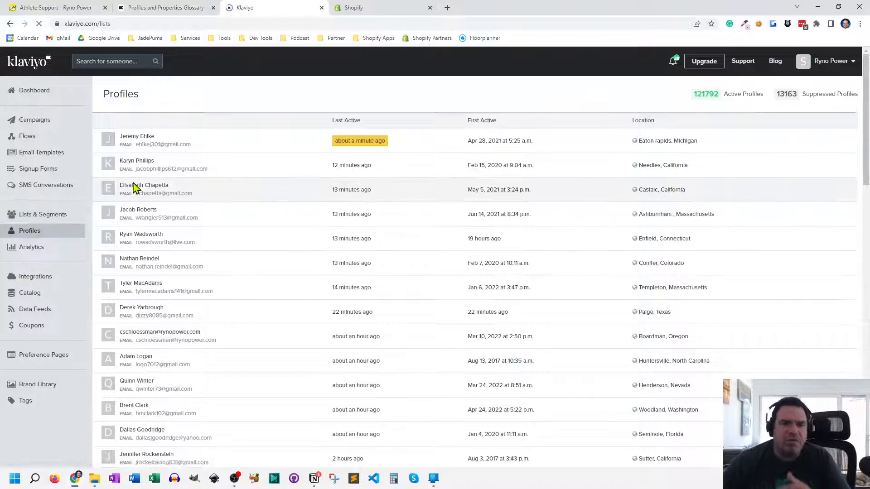
{"action": "left_click", "coordinate": [43, 215]}
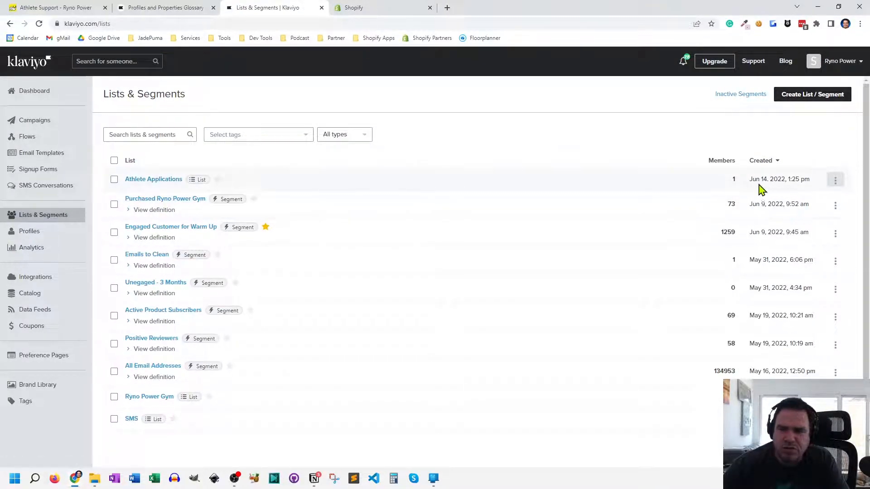
{"action": "mouse_move", "coordinate": [230, 206]}
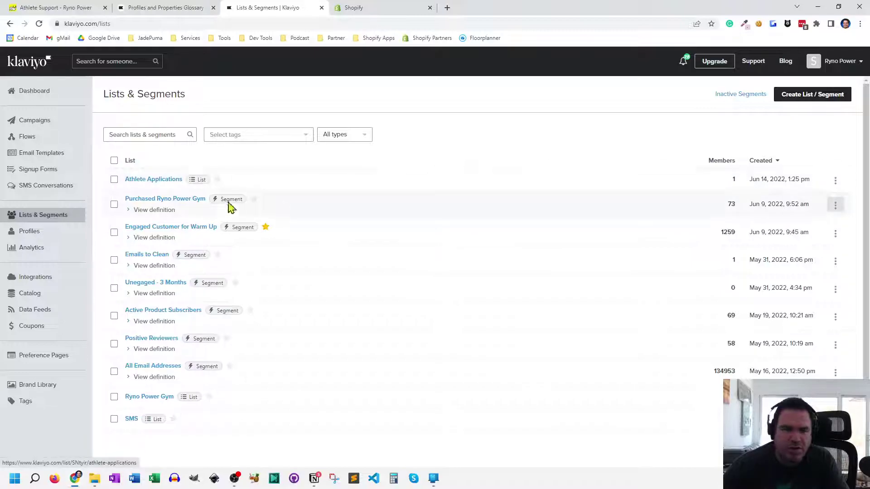
{"action": "left_click", "coordinate": [153, 179]}
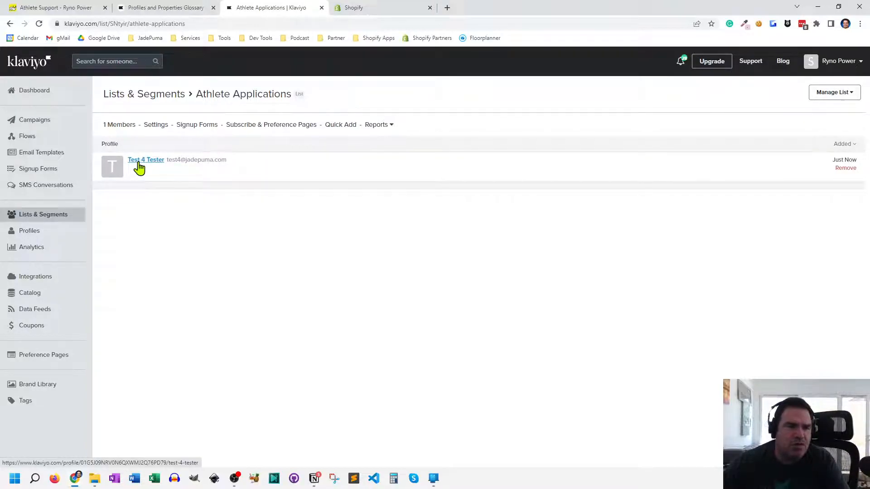
{"action": "mouse_move", "coordinate": [374, 11]}
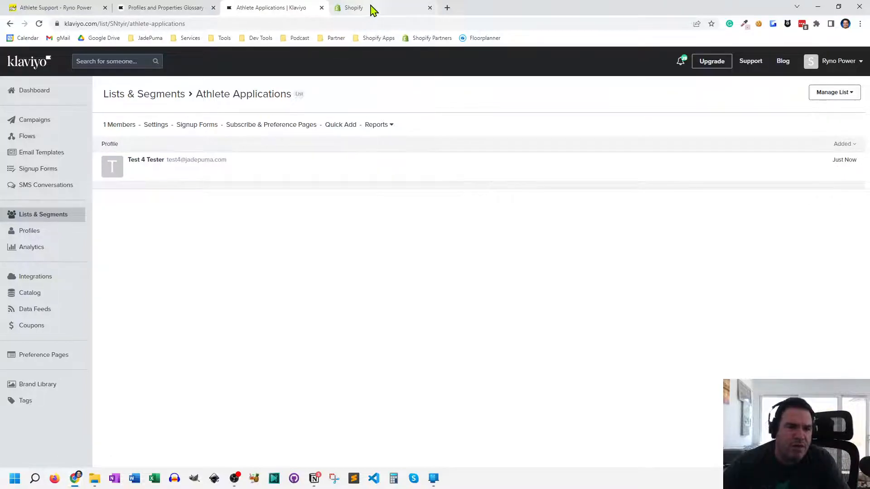
{"action": "mouse_move", "coordinate": [141, 173]}
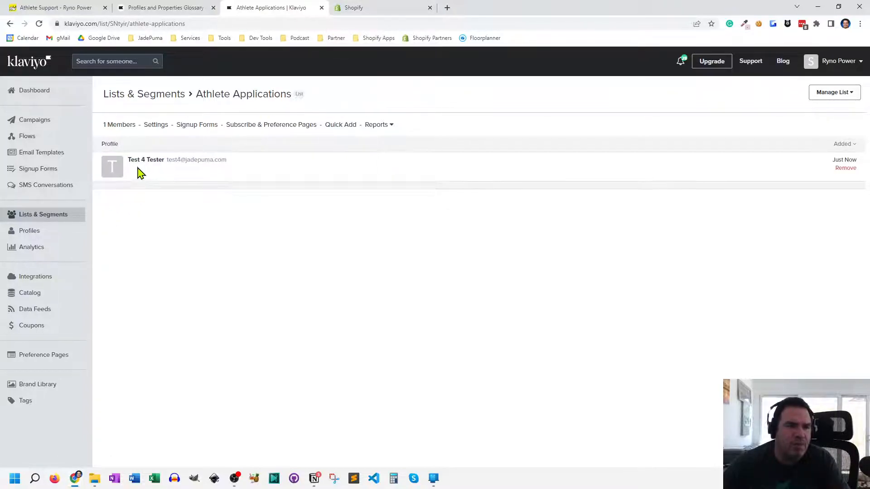
{"action": "mouse_move", "coordinate": [145, 167]}
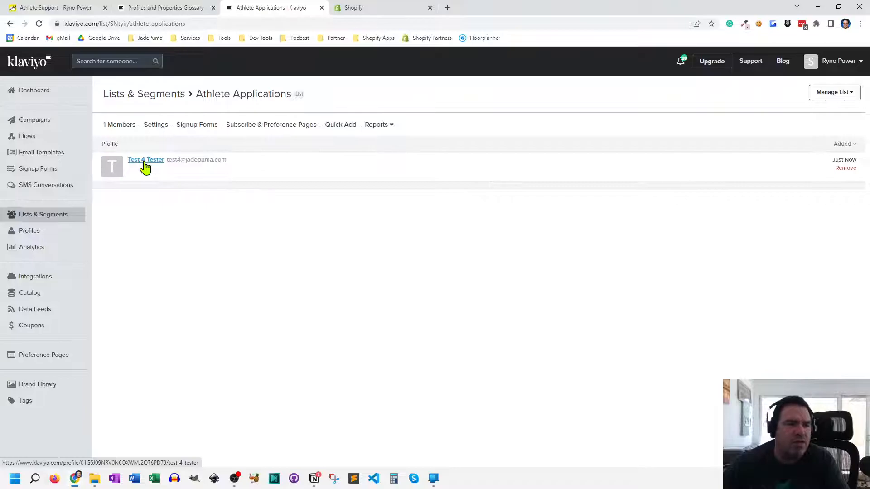
Open the Test 4 Tester profile and show its consent details under Channels.
{"action": "left_click", "coordinate": [145, 159]}
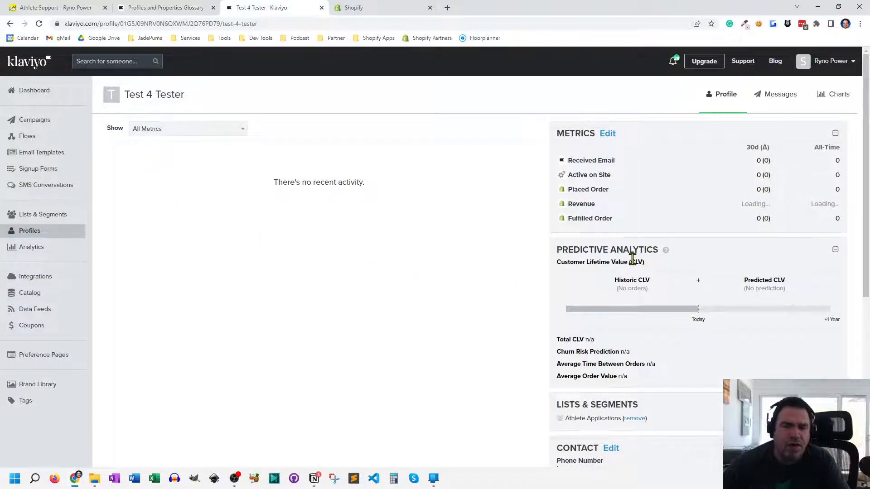
{"action": "scroll", "scroll_direction": "down", "scroll_amount": 3}
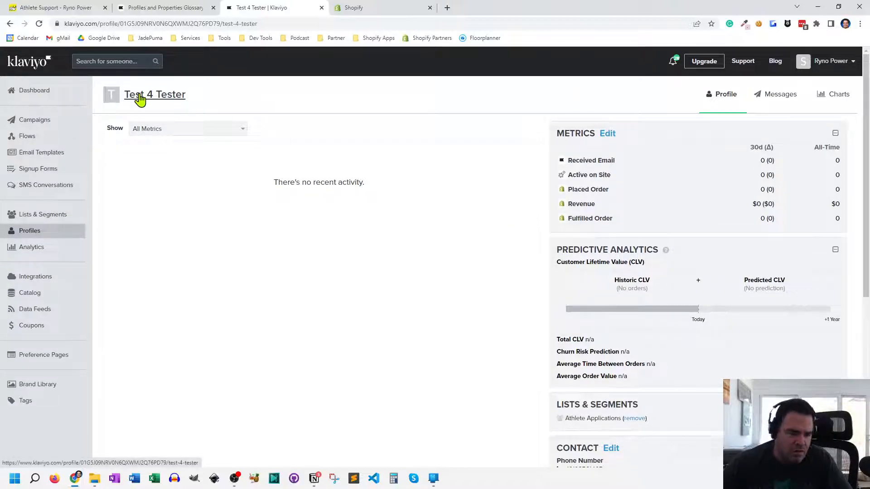
{"action": "mouse_move", "coordinate": [217, 110]}
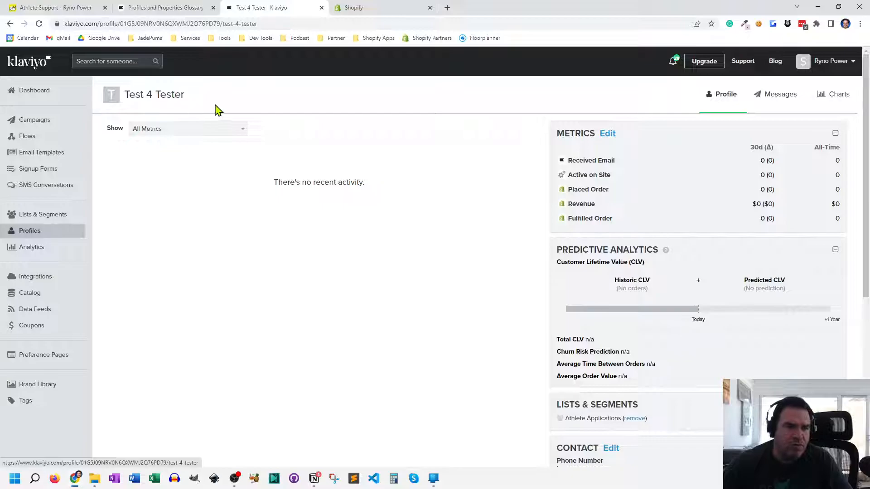
{"action": "scroll", "scroll_direction": "down", "scroll_amount": 3}
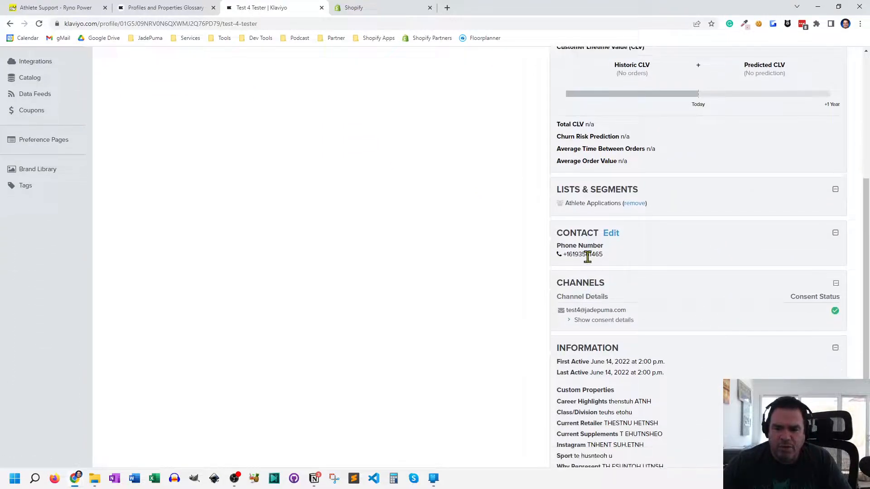
{"action": "scroll", "scroll_direction": "down", "scroll_amount": 3}
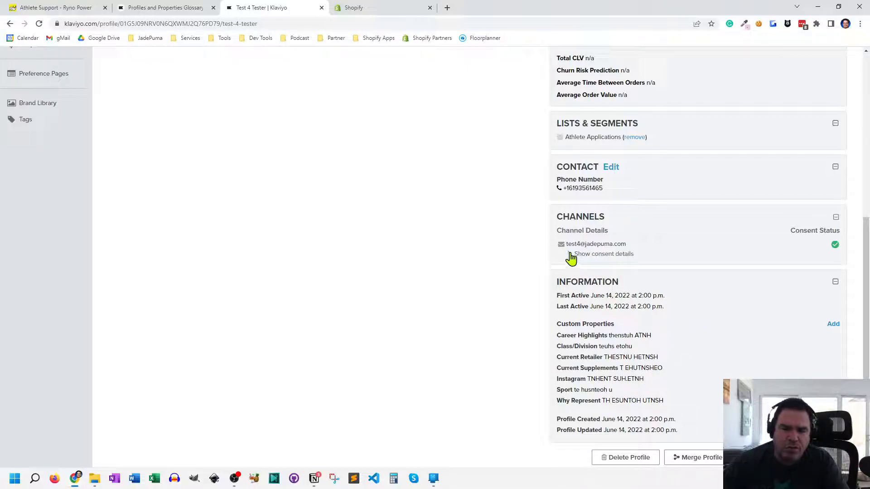
{"action": "left_click", "coordinate": [604, 254]}
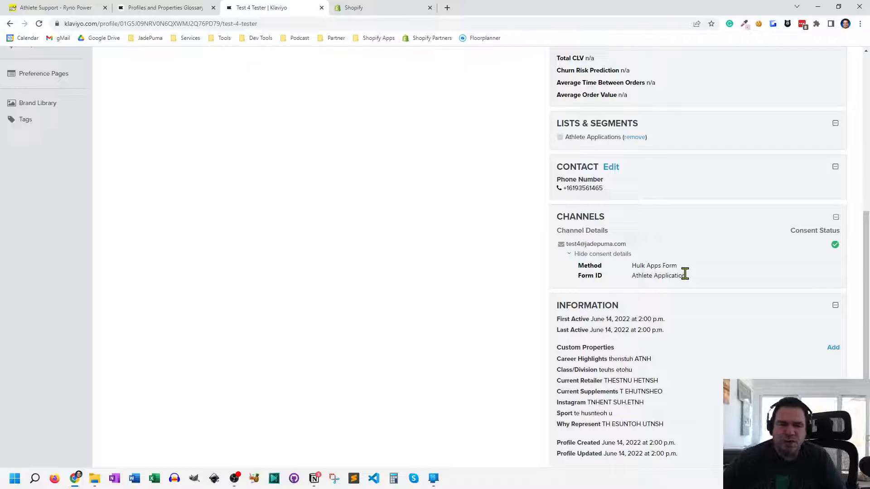
{"action": "mouse_move", "coordinate": [240, 70]}
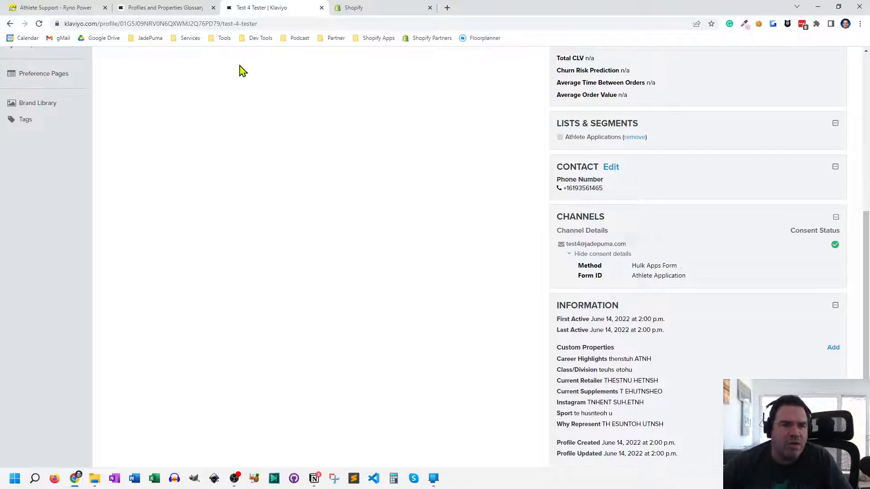
{"action": "mouse_move", "coordinate": [358, 21]}
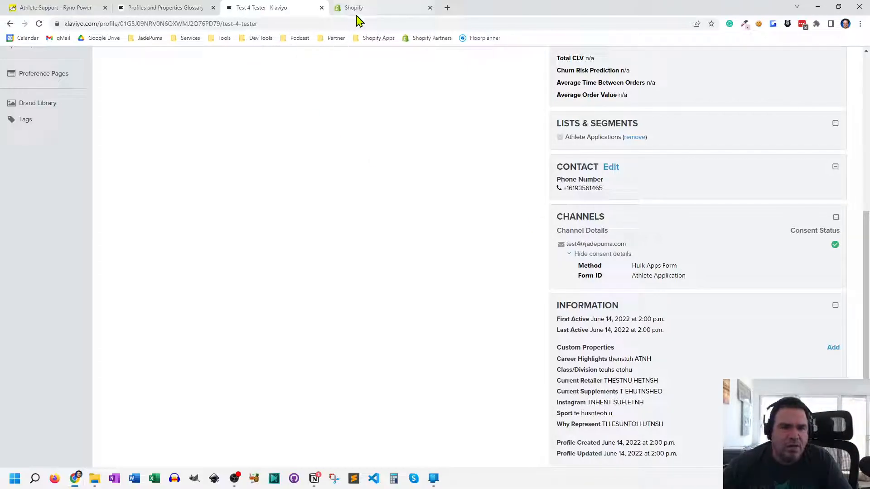
In Form Builder with File Upload, open More > Email Service Provider.
{"action": "left_click", "coordinate": [355, 8]}
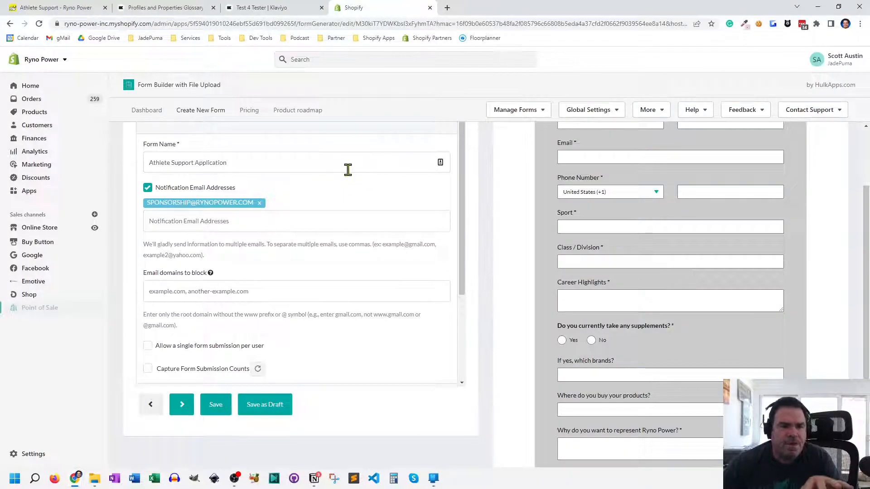
{"action": "mouse_move", "coordinate": [161, 87]}
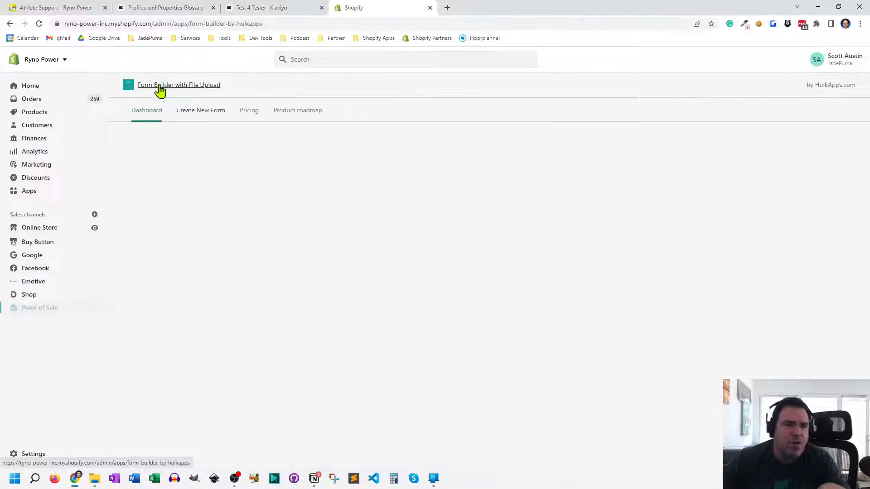
{"action": "left_click", "coordinate": [179, 85]}
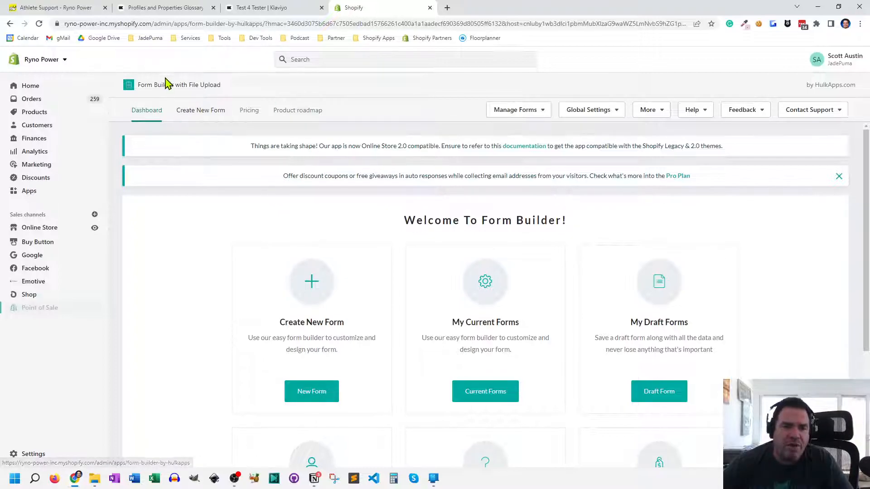
{"action": "left_click", "coordinate": [592, 110]}
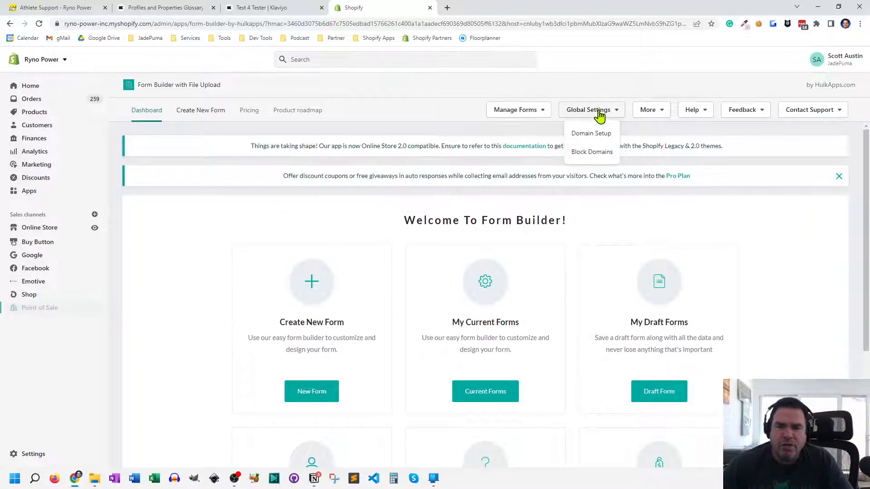
{"action": "mouse_move", "coordinate": [658, 111]}
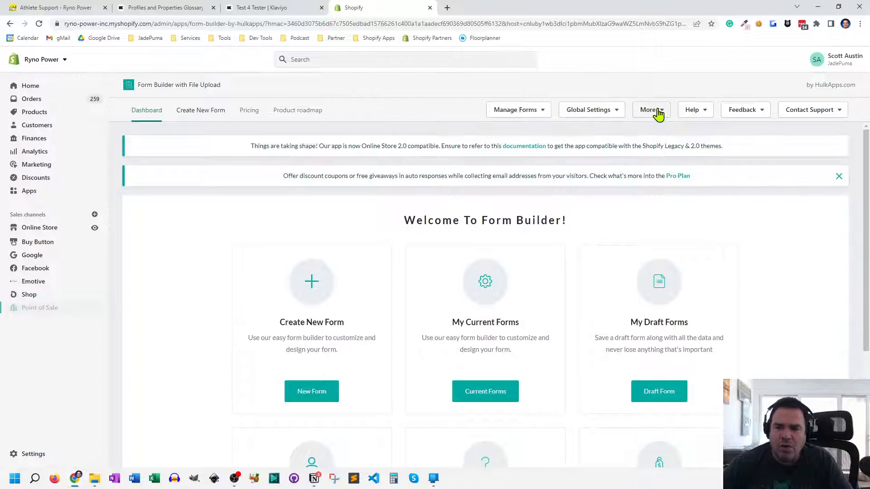
{"action": "left_click", "coordinate": [650, 110]}
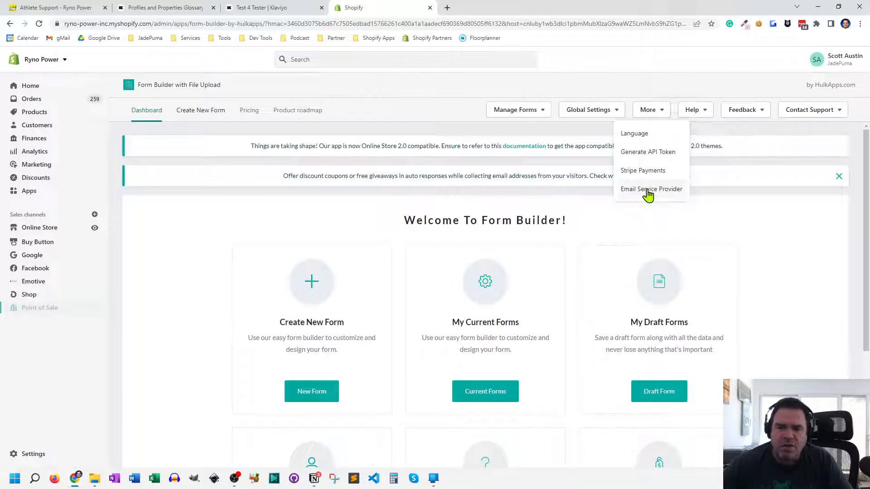
{"action": "left_click", "coordinate": [652, 189]}
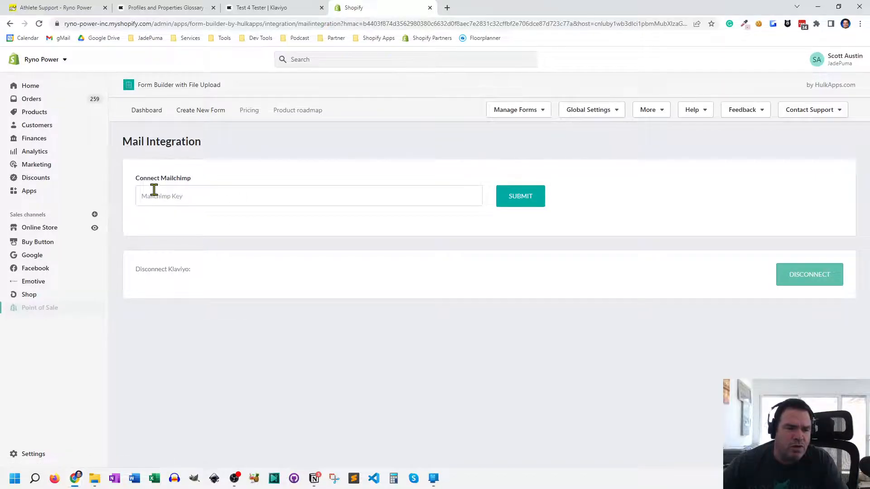
{"action": "mouse_move", "coordinate": [173, 268]}
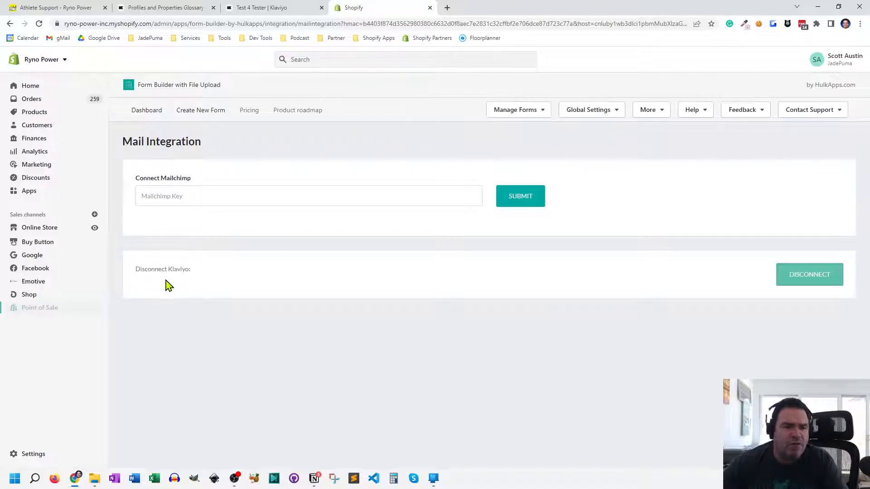
{"action": "mouse_move", "coordinate": [329, 99]}
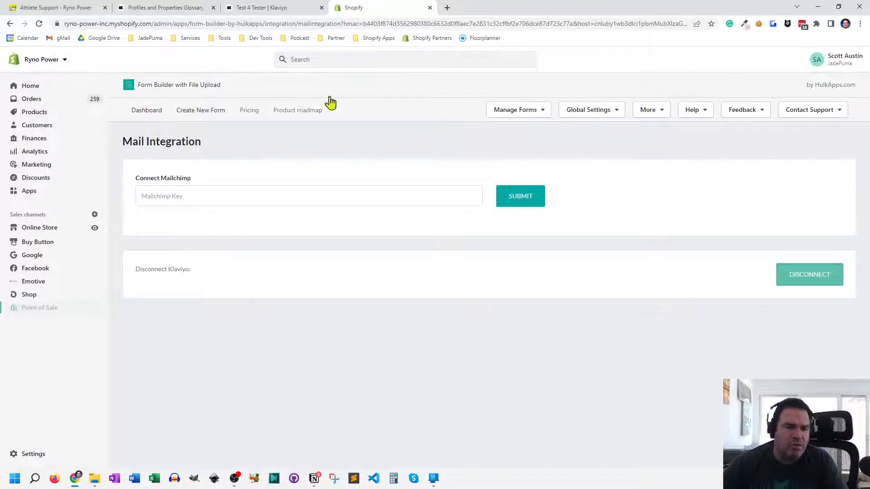
Open Klaviyo account settings to API Keys, showing the HulkApps Forms private key.
{"action": "left_click", "coordinate": [272, 8]}
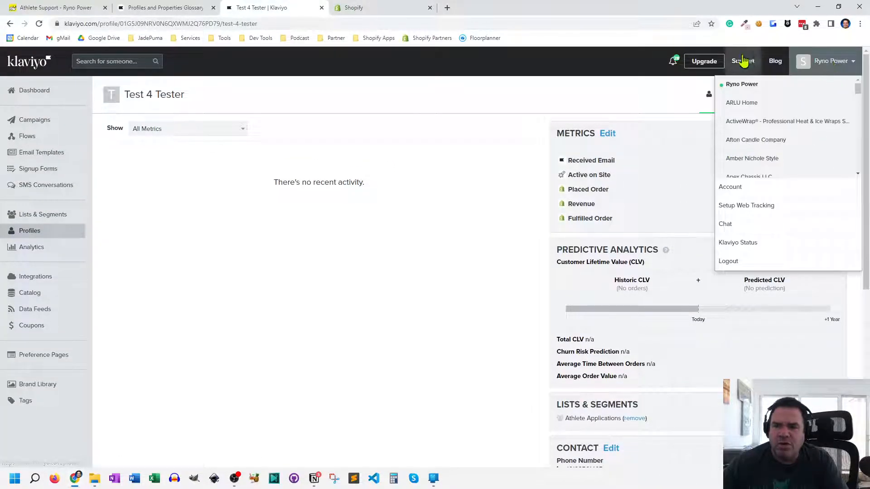
{"action": "mouse_move", "coordinate": [745, 184]}
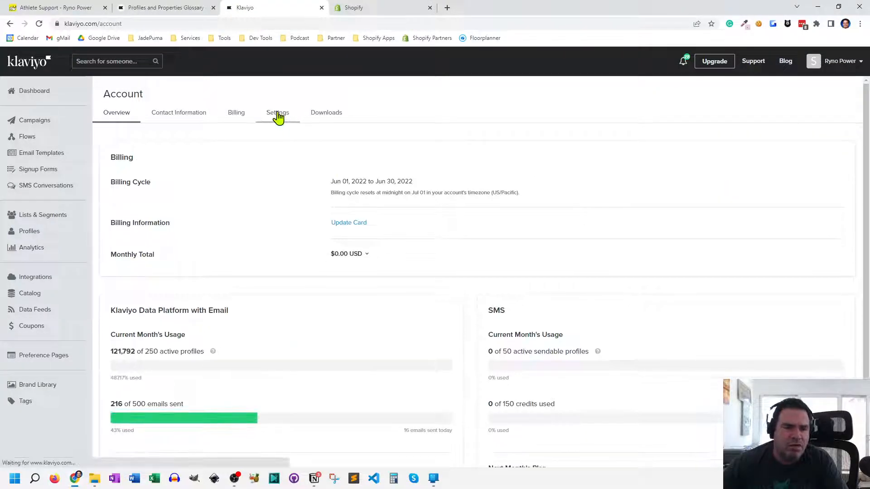
{"action": "left_click", "coordinate": [277, 113]}
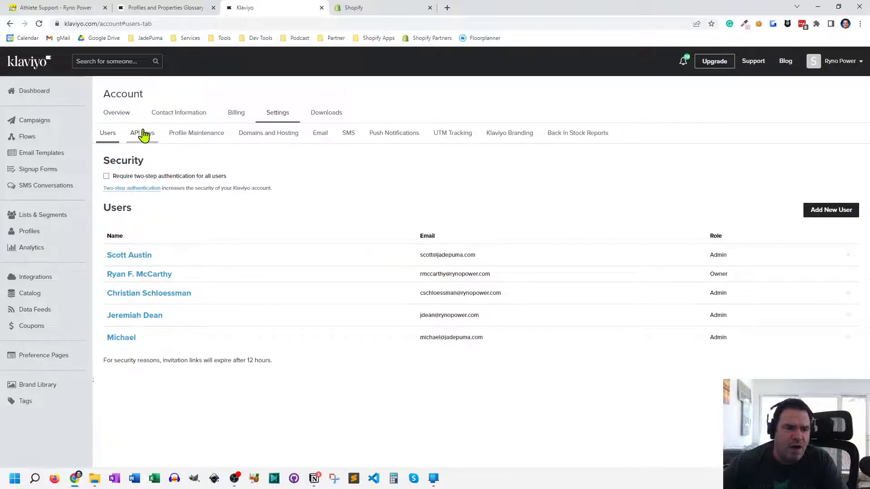
{"action": "left_click", "coordinate": [142, 132]}
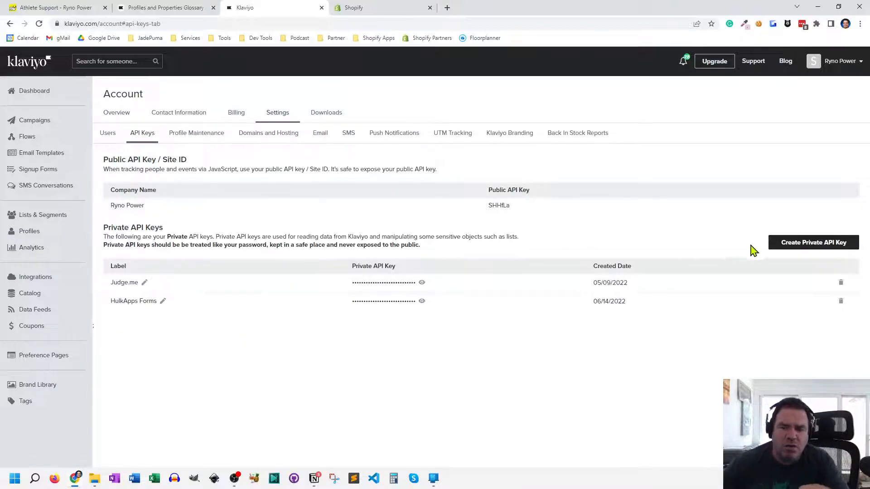
{"action": "left_click", "coordinate": [796, 243]}
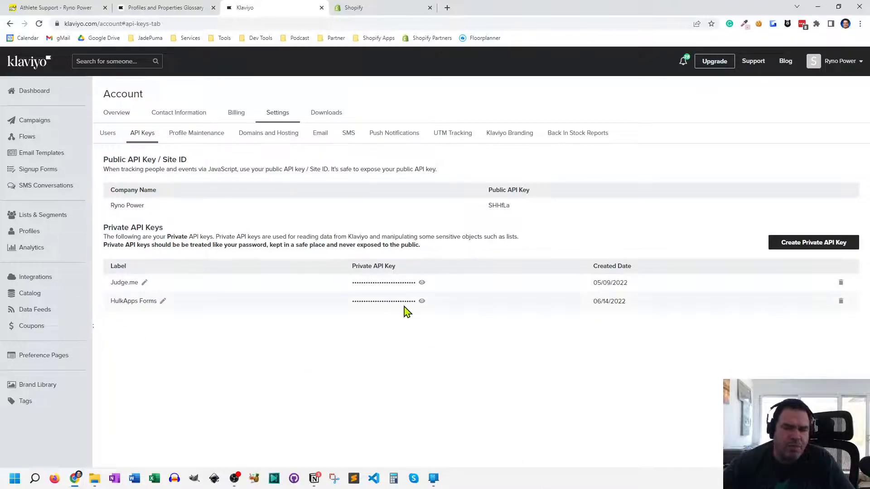
{"action": "mouse_move", "coordinate": [348, 305]}
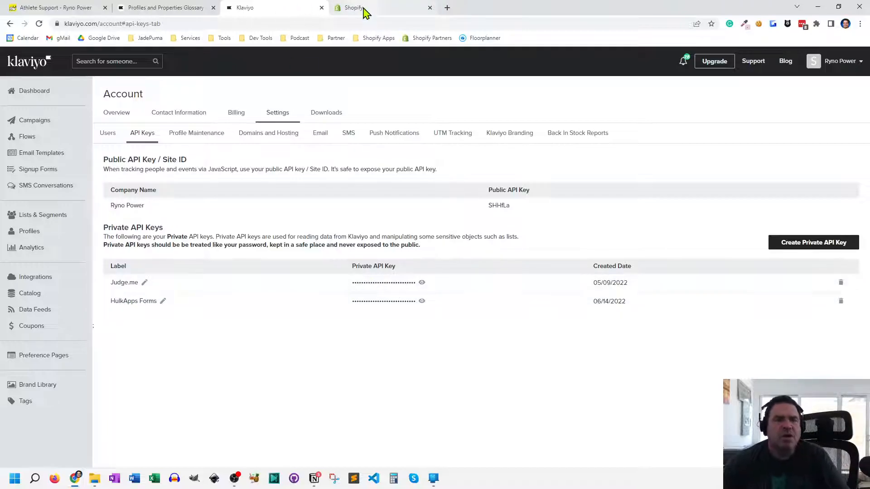
Return to the Shopify HulkApps Form Builder tab.
{"action": "left_click", "coordinate": [360, 8]}
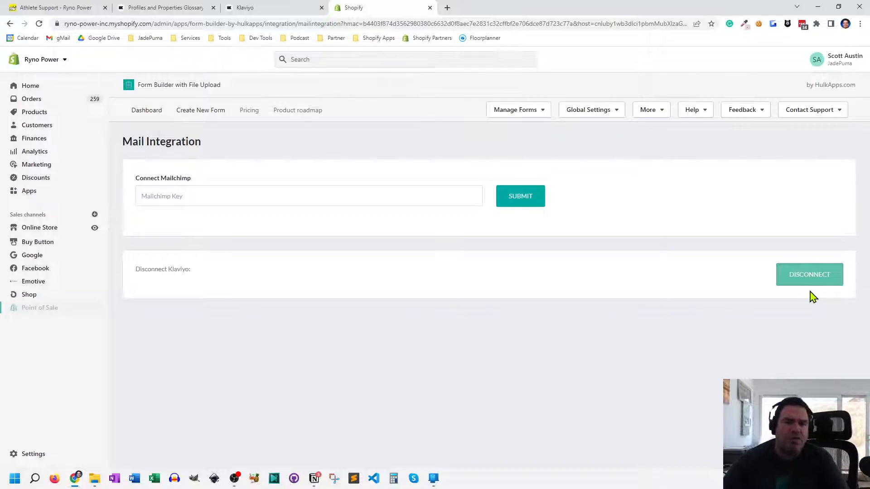
{"action": "mouse_move", "coordinate": [356, 170]}
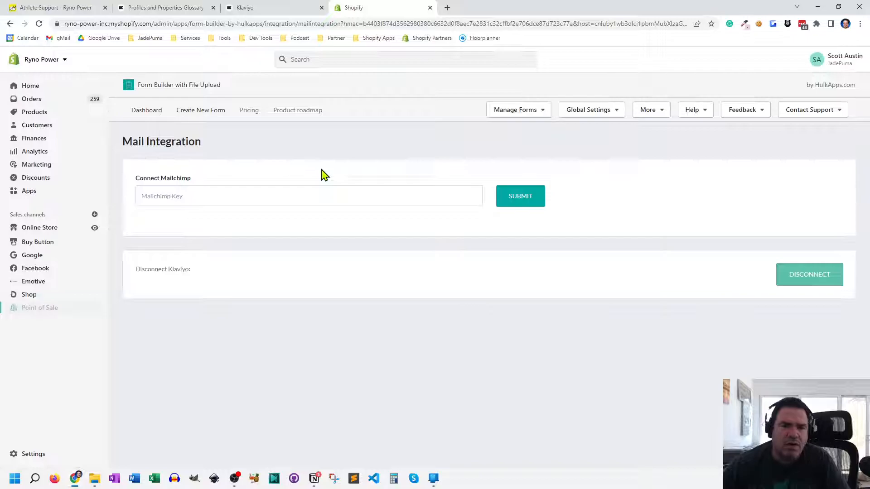
{"action": "mouse_move", "coordinate": [235, 123]}
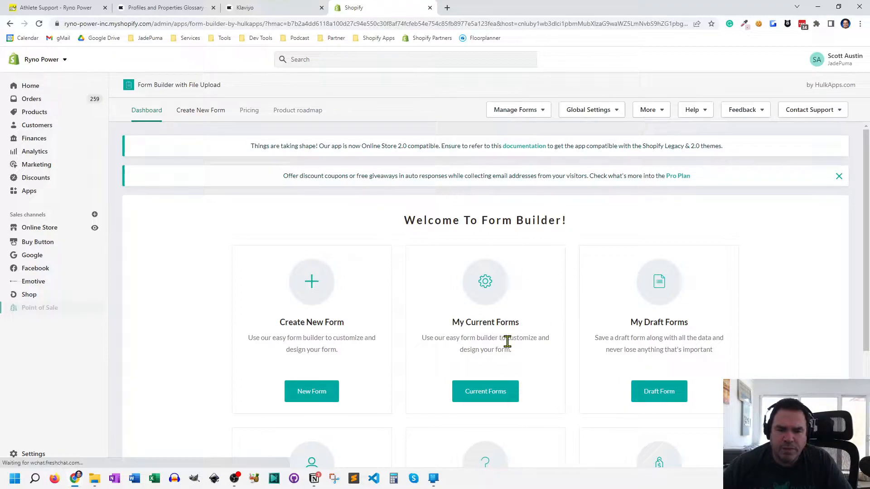
Edit the Athlete Support Application and confirm Mail Integration sends to Klaviyo's Athlete Applications list.
{"action": "left_click", "coordinate": [485, 392]}
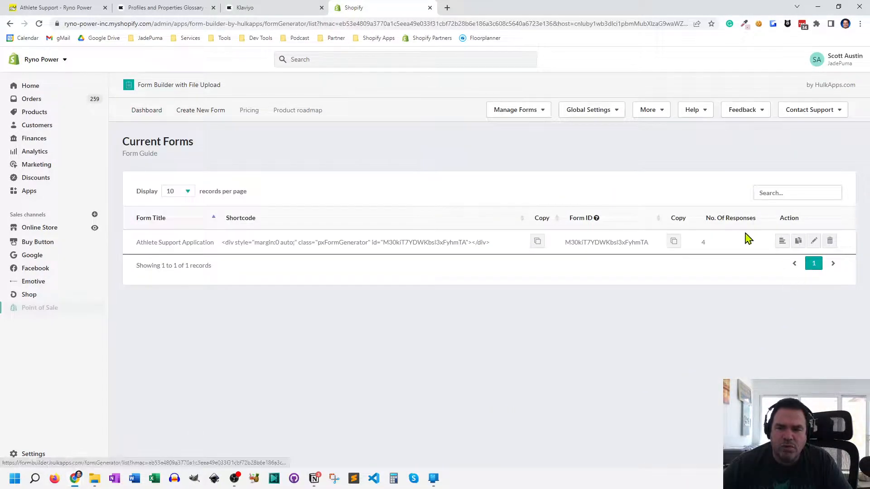
{"action": "mouse_move", "coordinate": [814, 241]}
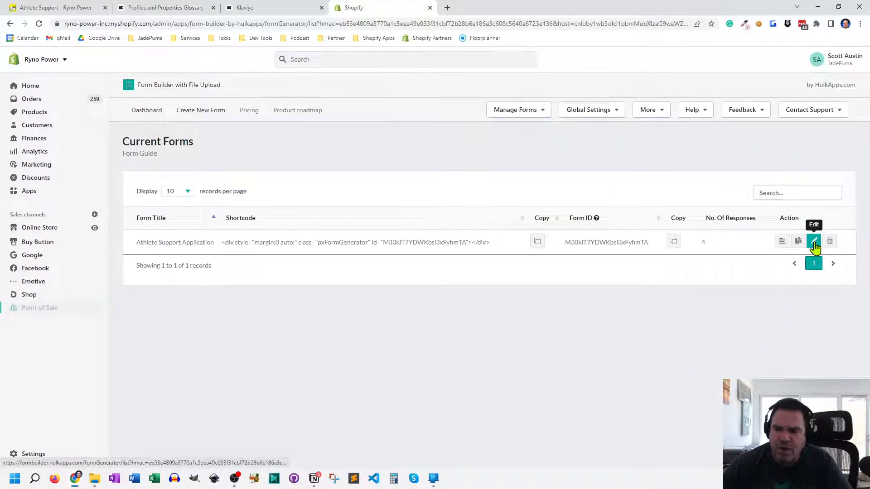
{"action": "left_click", "coordinate": [814, 241]}
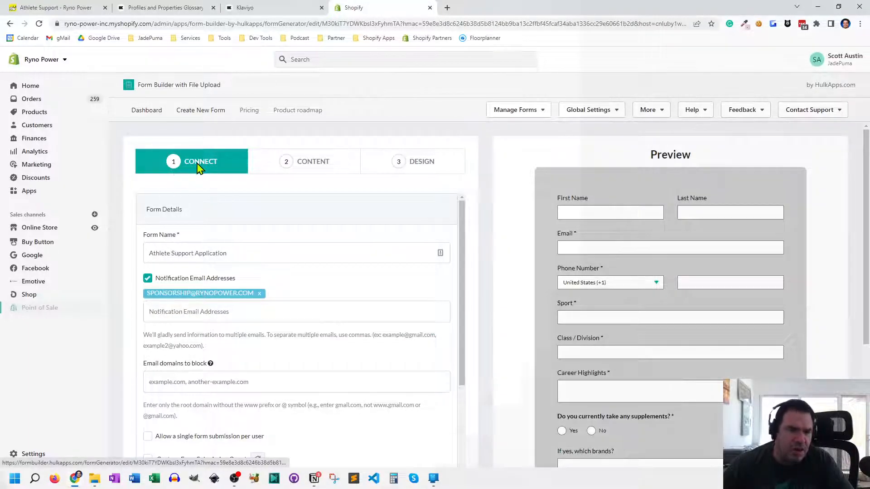
{"action": "scroll", "scroll_direction": "down", "scroll_amount": 3}
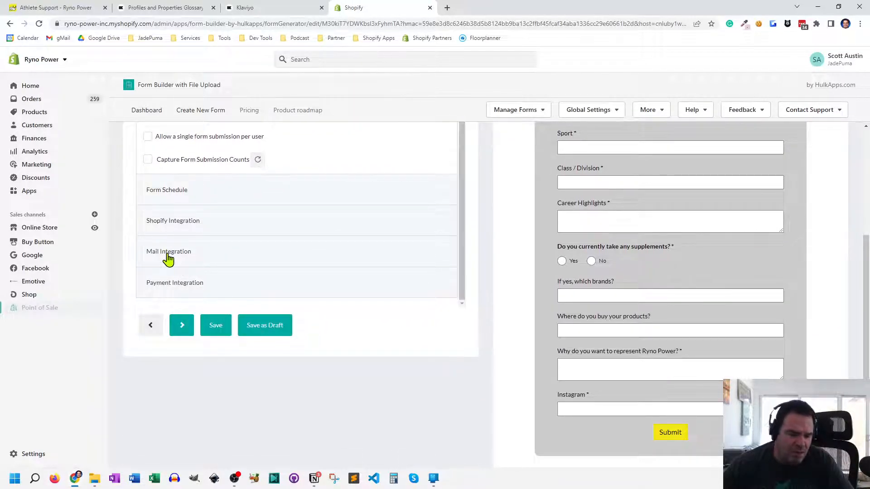
{"action": "left_click", "coordinate": [169, 252]}
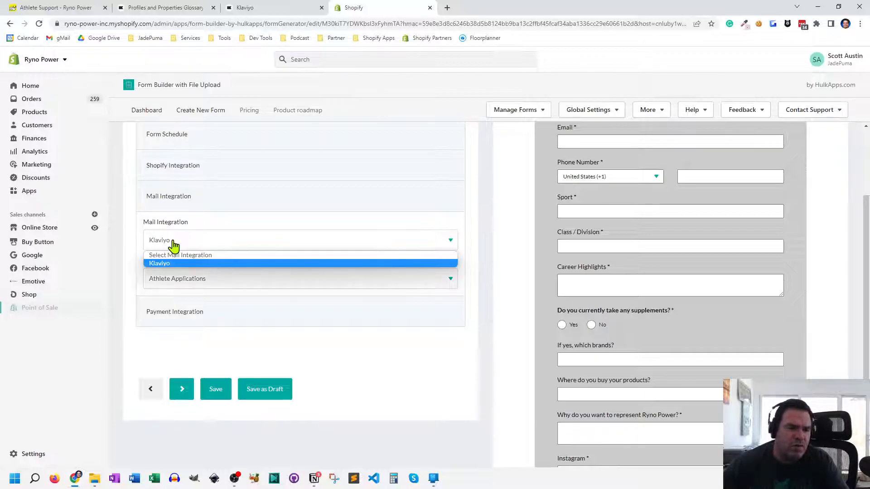
{"action": "left_click", "coordinate": [159, 263]}
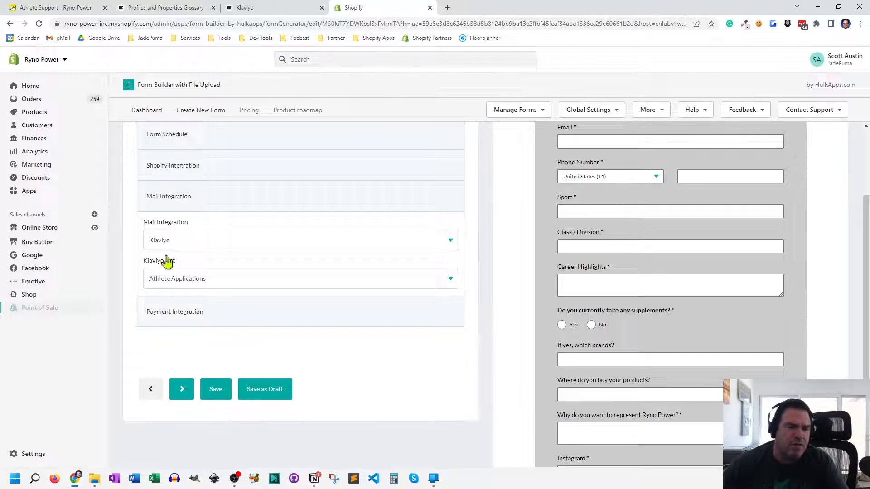
{"action": "mouse_move", "coordinate": [208, 282]}
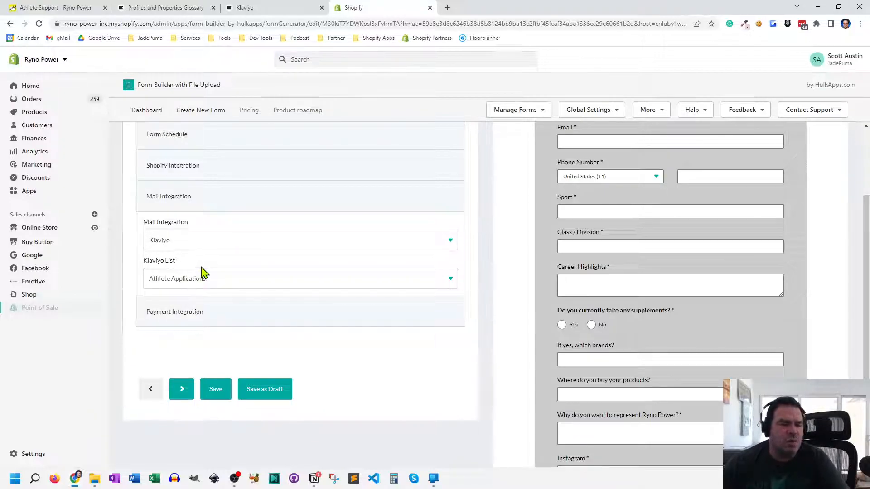
{"action": "mouse_move", "coordinate": [187, 287]}
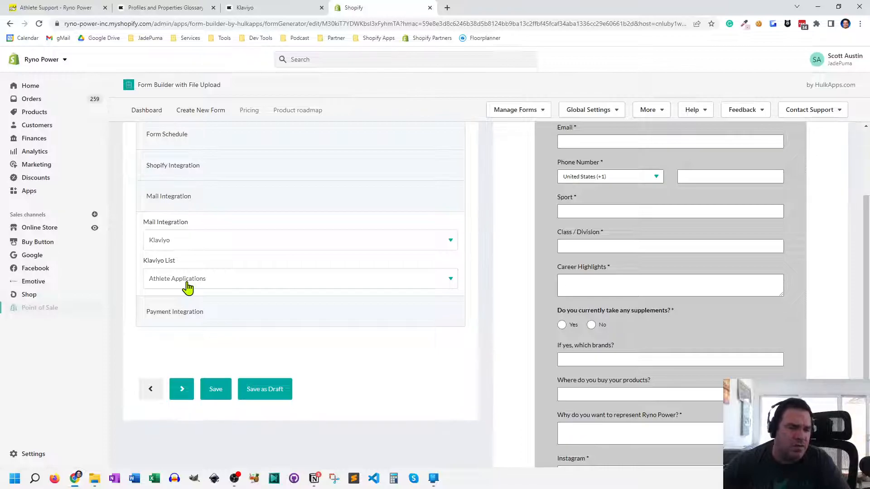
{"action": "mouse_move", "coordinate": [185, 283]}
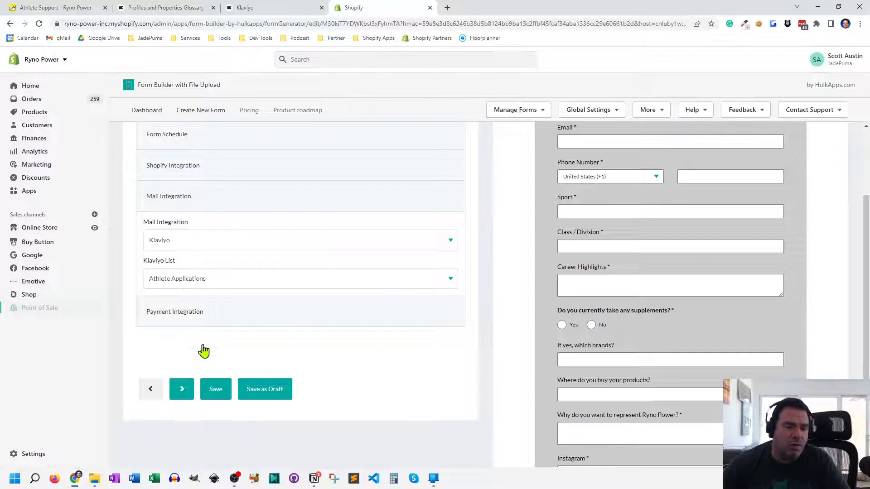
{"action": "mouse_move", "coordinate": [197, 288]}
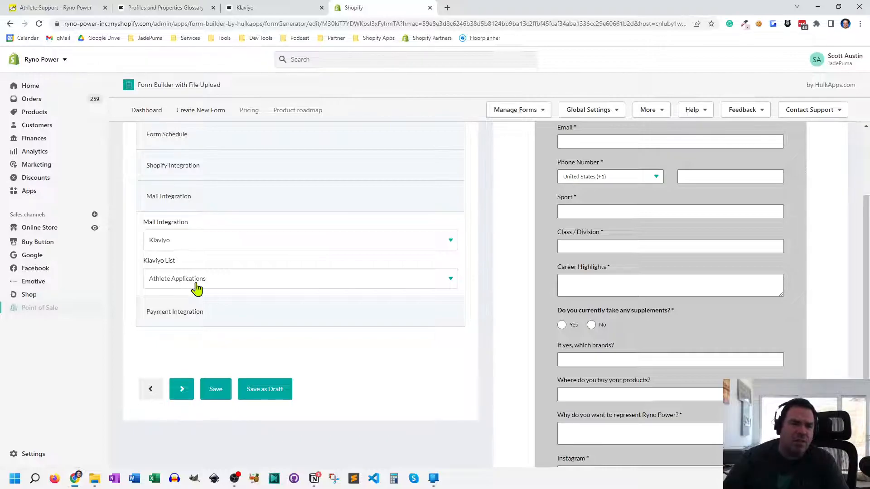
{"action": "mouse_move", "coordinate": [186, 279]}
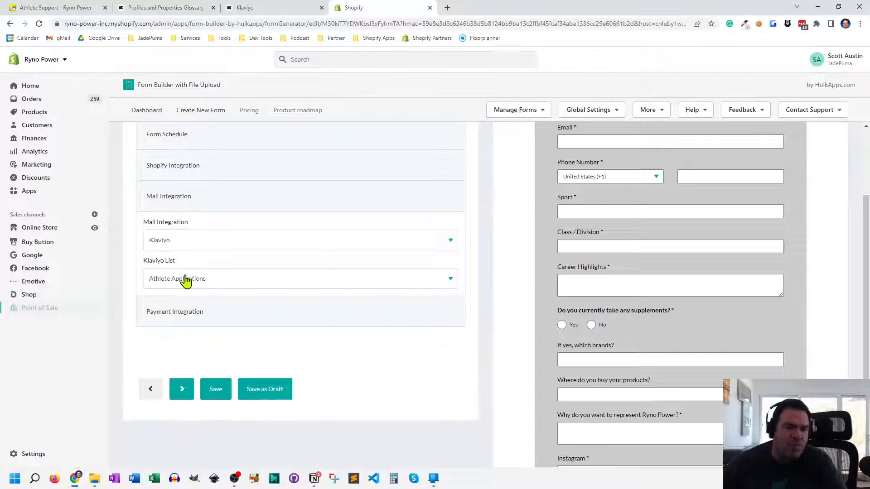
{"action": "mouse_move", "coordinate": [161, 243]}
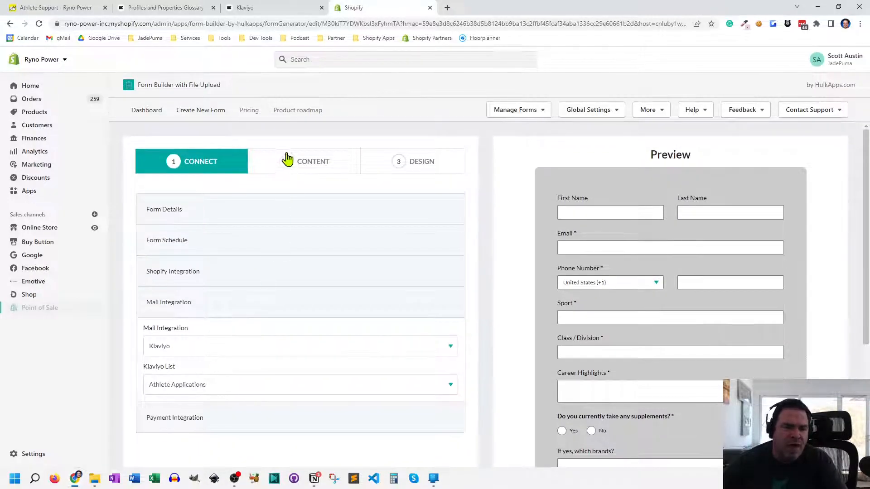
Expand the First Name text element and view its Klaviyo field mapping, first_name.
{"action": "left_click", "coordinate": [313, 161]}
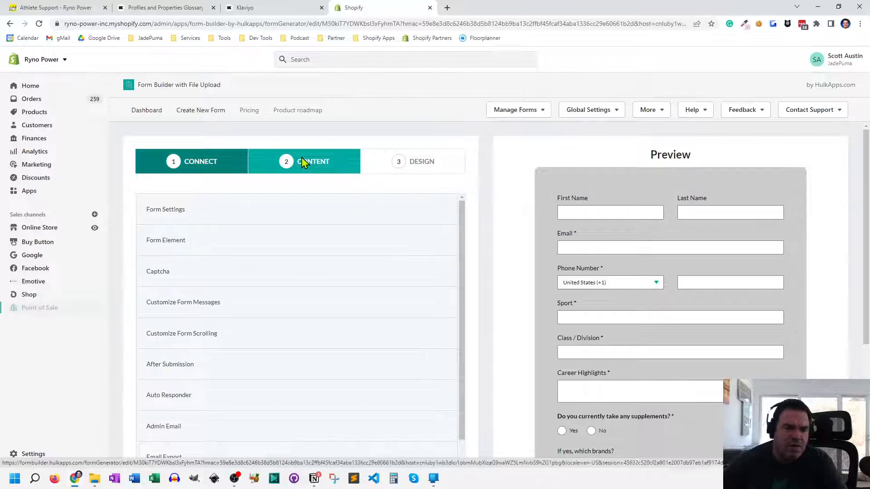
{"action": "left_click", "coordinate": [165, 240]}
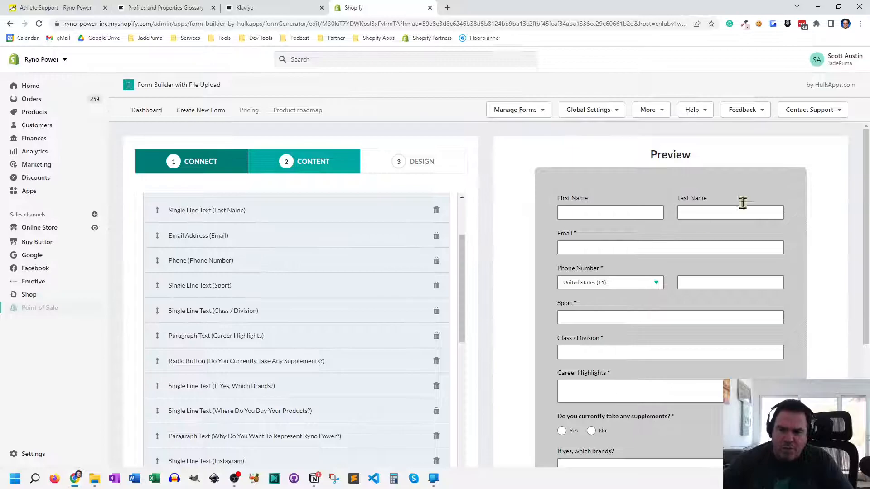
{"action": "mouse_move", "coordinate": [282, 302]}
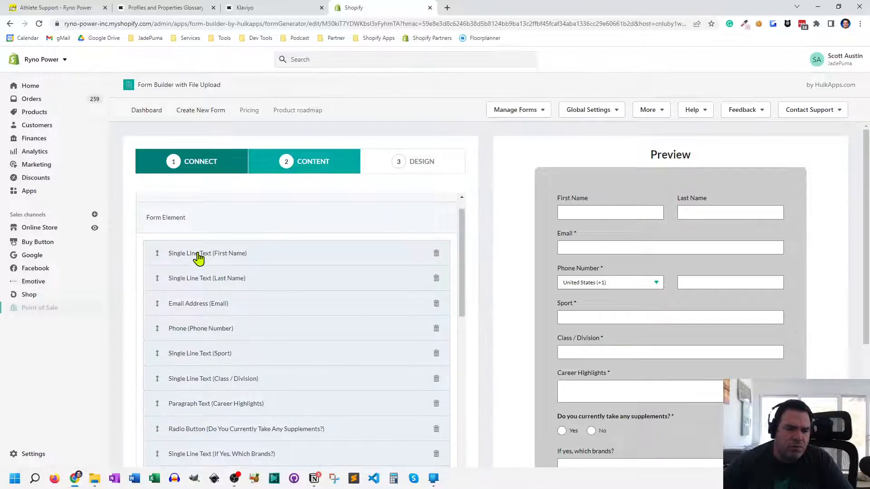
{"action": "left_click", "coordinate": [207, 254]}
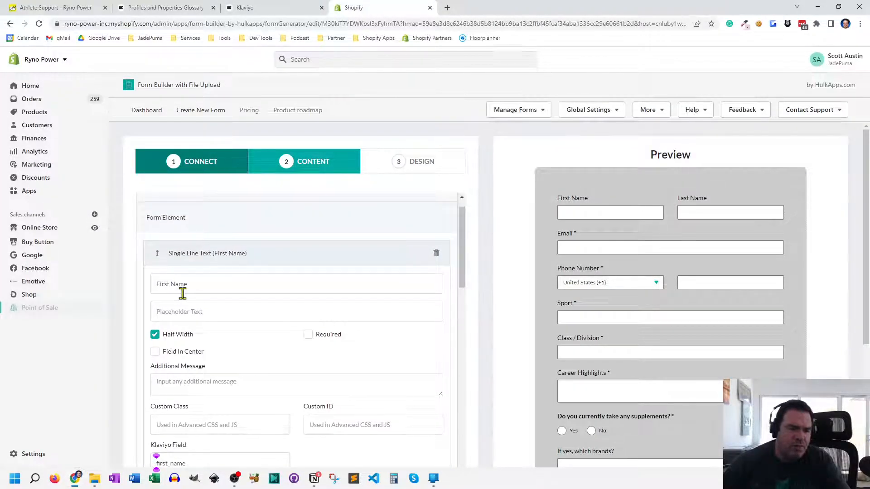
{"action": "scroll", "scroll_direction": "down", "scroll_amount": 3}
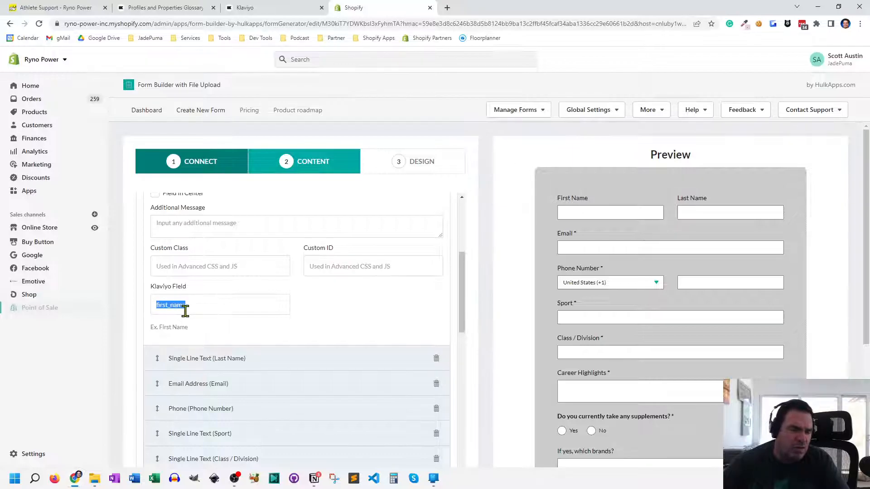
{"action": "left_click", "coordinate": [199, 305]}
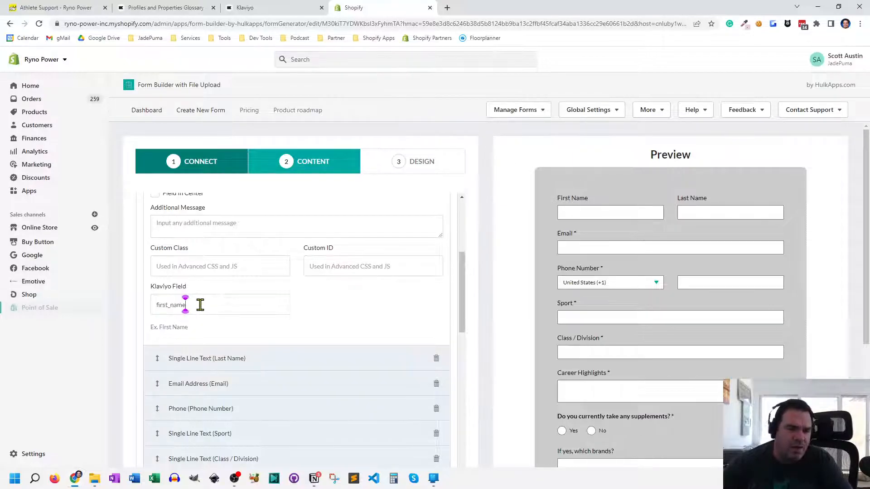
{"action": "left_click", "coordinate": [159, 8]}
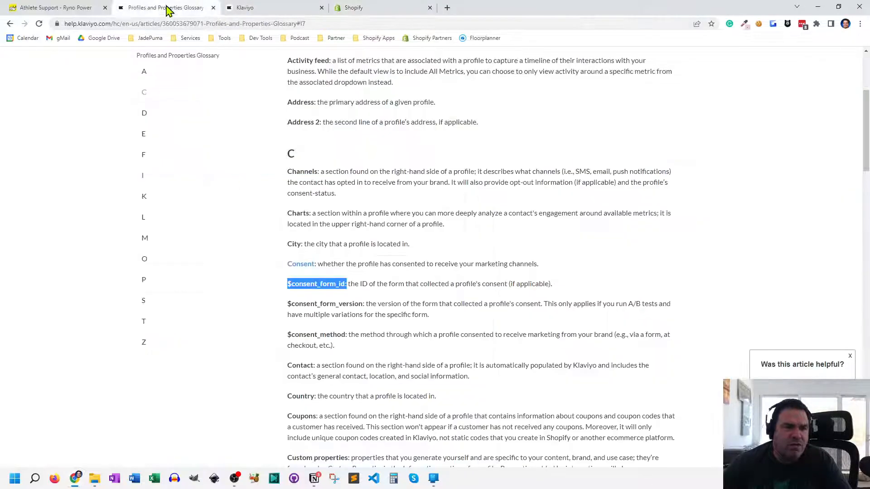
{"action": "mouse_move", "coordinate": [305, 243]}
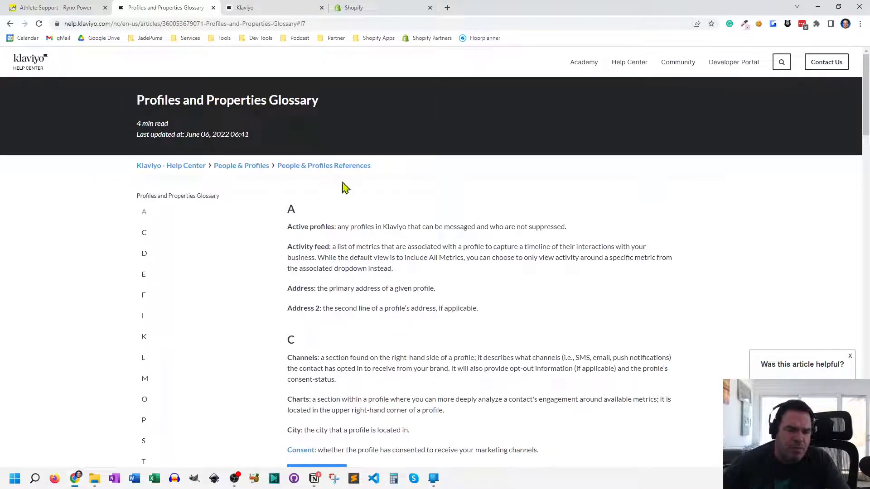
{"action": "scroll", "scroll_direction": "down", "scroll_amount": 3}
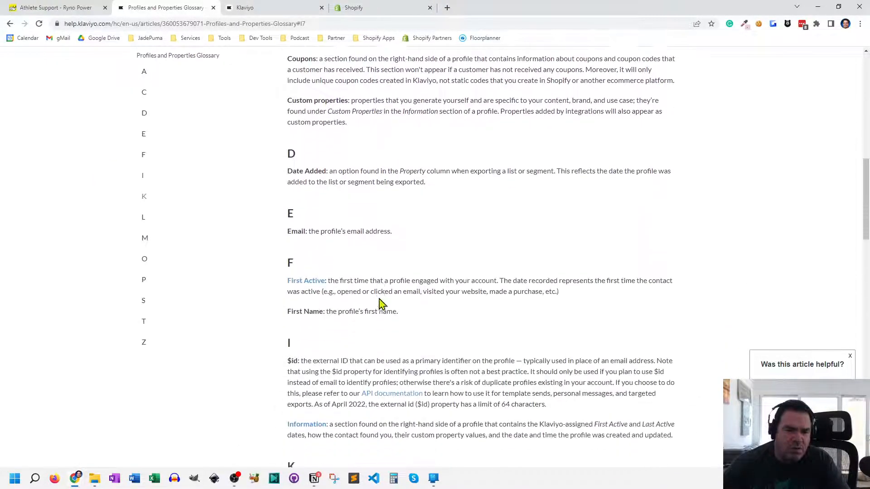
{"action": "scroll", "scroll_direction": "down", "scroll_amount": 3}
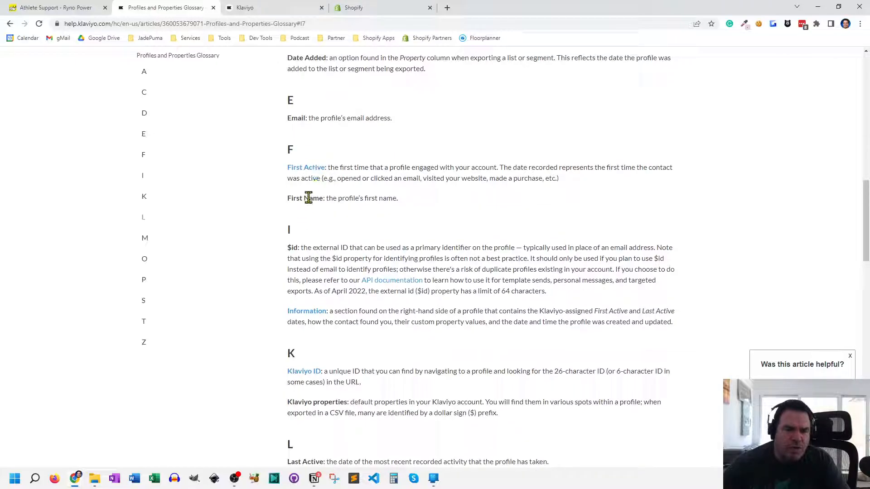
{"action": "double_click", "coordinate": [309, 198]}
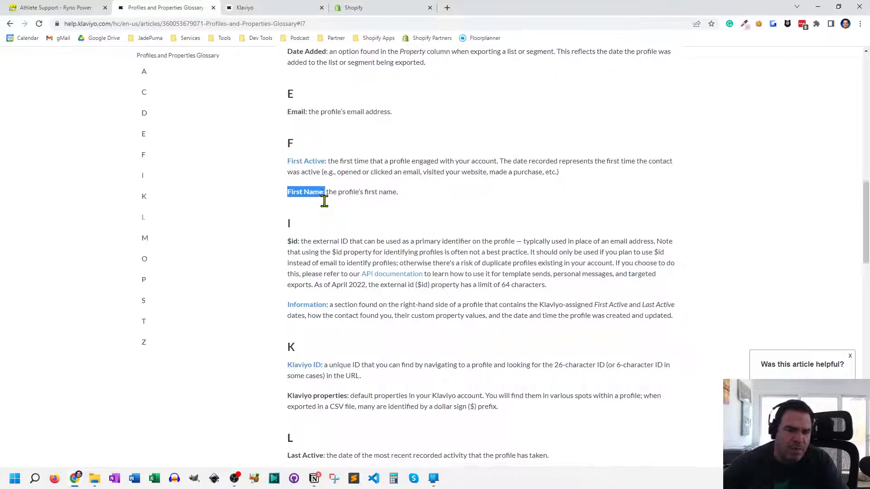
{"action": "scroll", "scroll_direction": "up", "scroll_amount": 3}
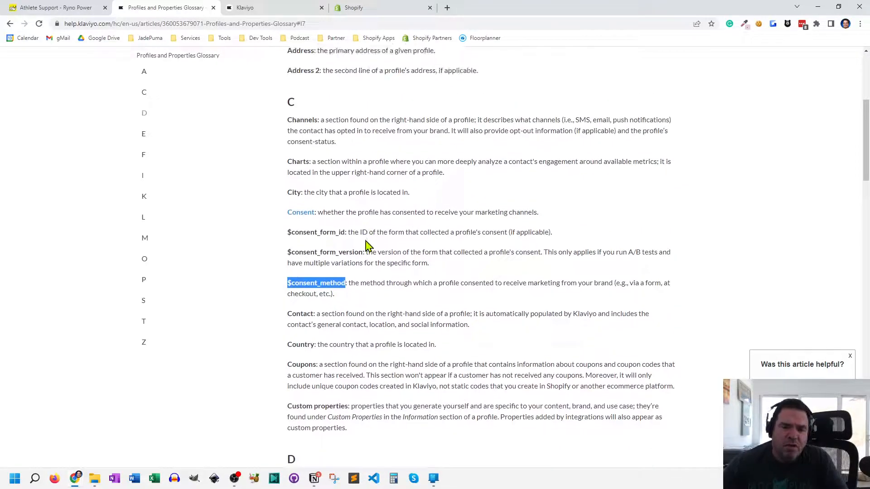
{"action": "scroll", "scroll_direction": "down", "scroll_amount": 3}
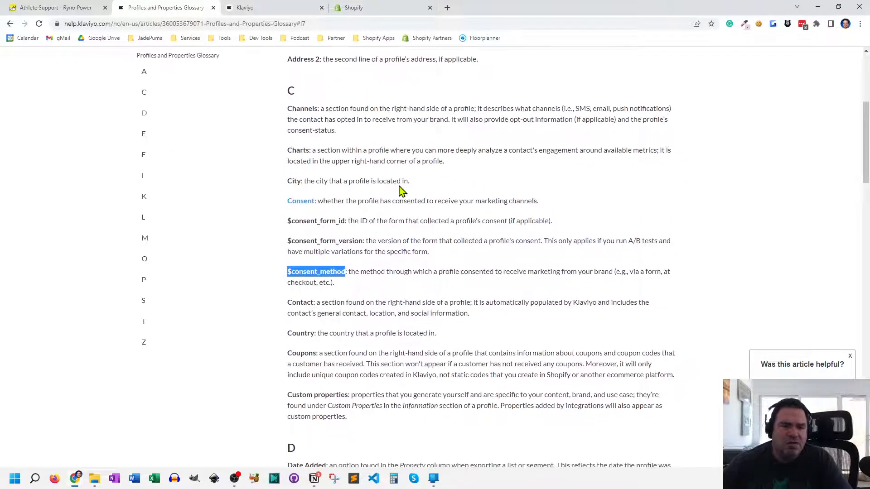
{"action": "scroll", "scroll_direction": "down", "scroll_amount": 3}
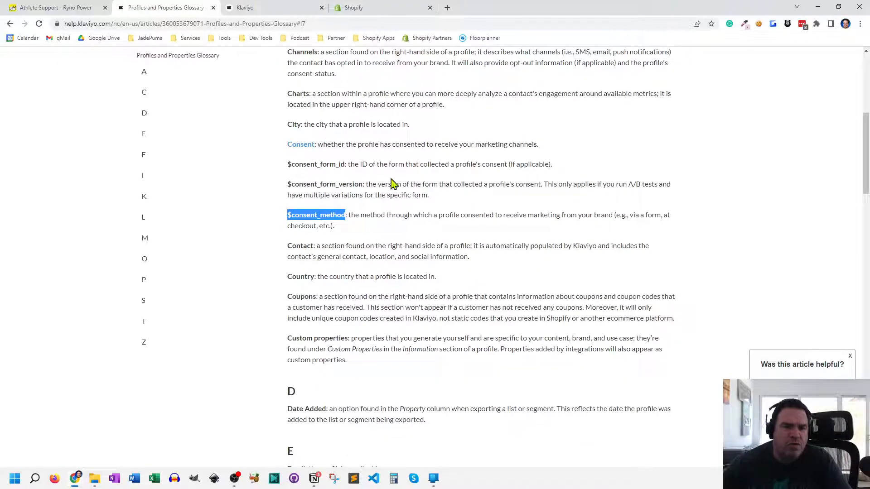
{"action": "left_click", "coordinate": [363, 7]}
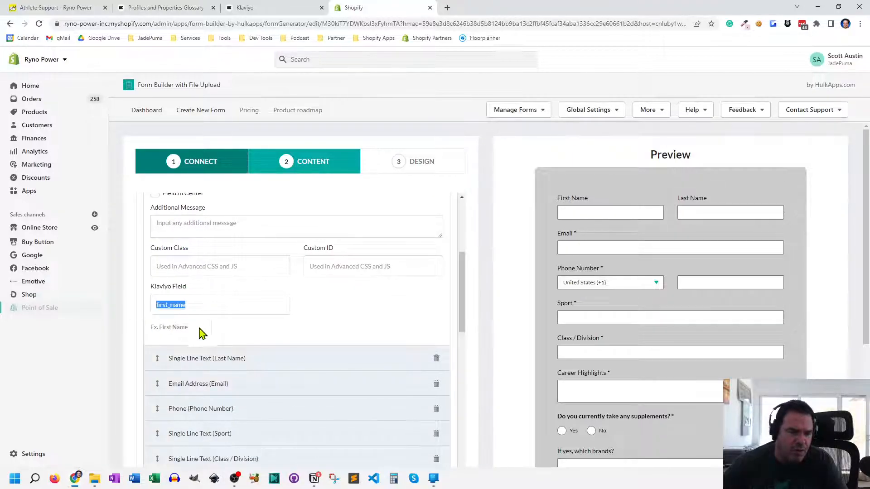
Scroll the form element list past Last Name to Hidden (Consent Method) and Hidden (Form).
{"action": "left_click", "coordinate": [206, 359]}
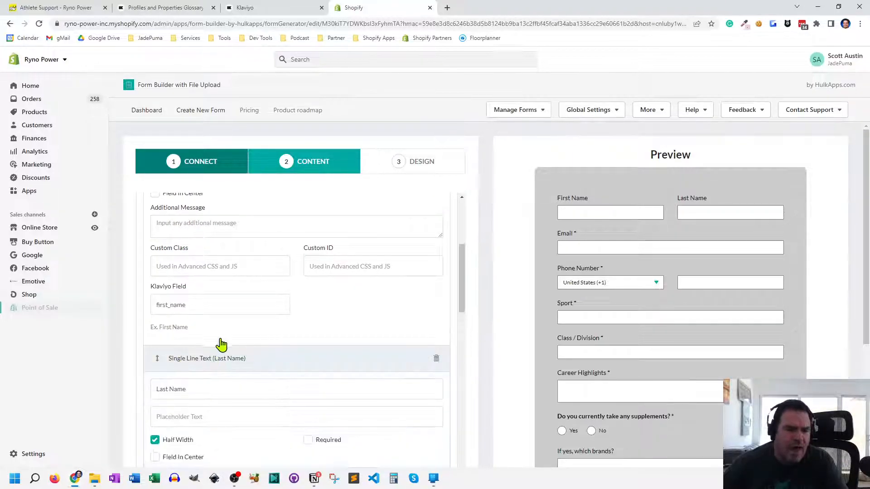
{"action": "scroll", "scroll_direction": "down", "scroll_amount": 3}
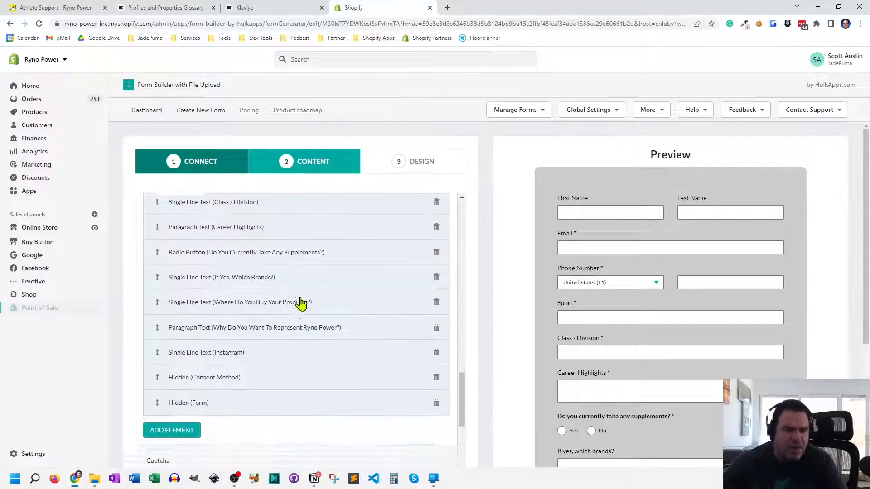
{"action": "scroll", "scroll_direction": "down", "scroll_amount": 3}
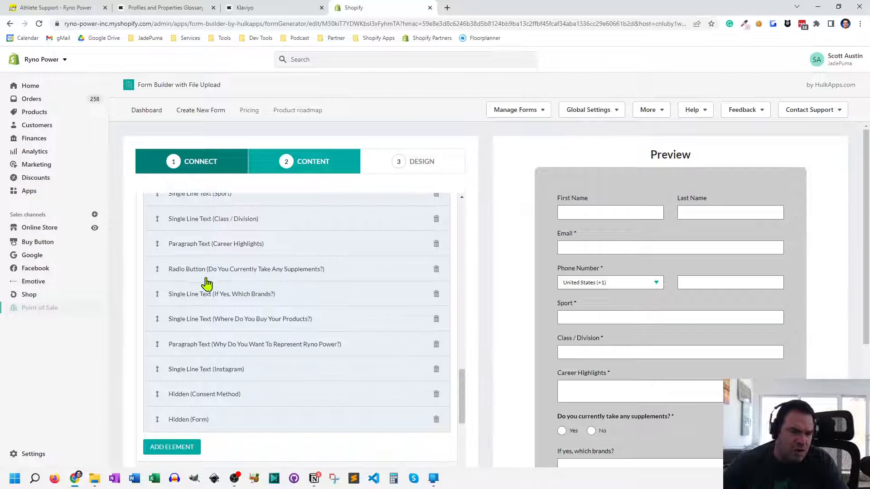
{"action": "scroll", "scroll_direction": "down", "scroll_amount": 3}
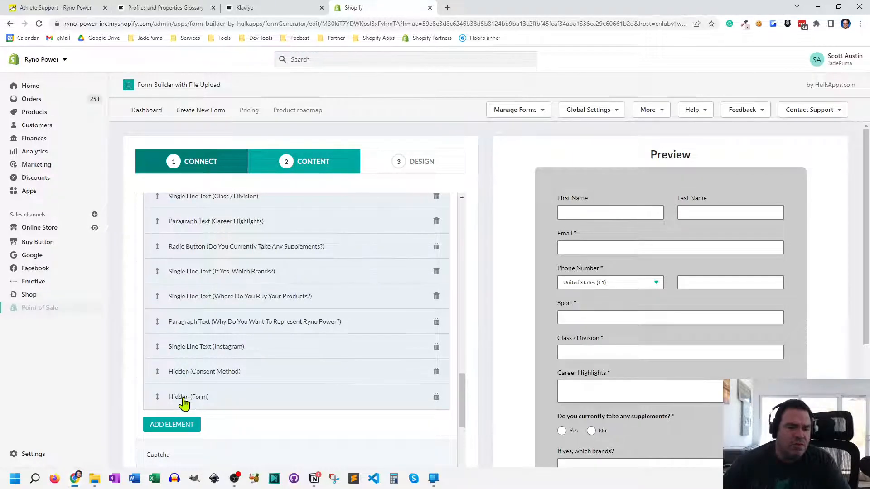
{"action": "mouse_move", "coordinate": [196, 369]}
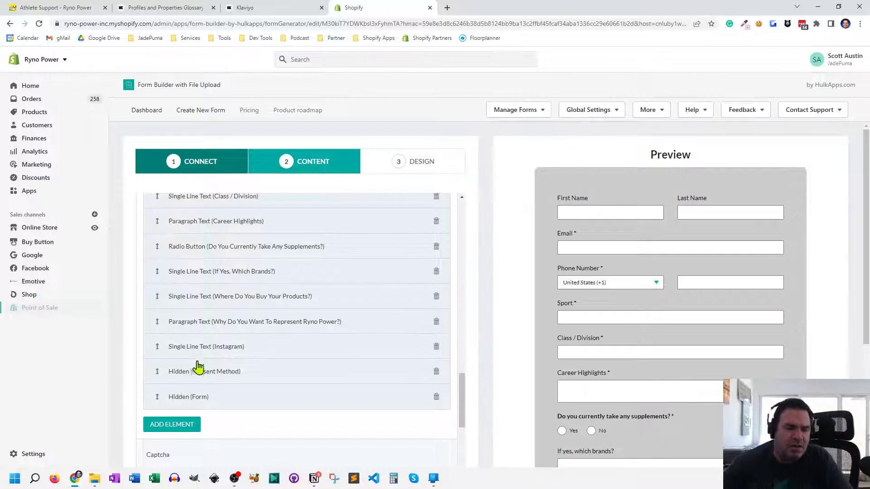
{"action": "scroll", "scroll_direction": "down", "scroll_amount": 3}
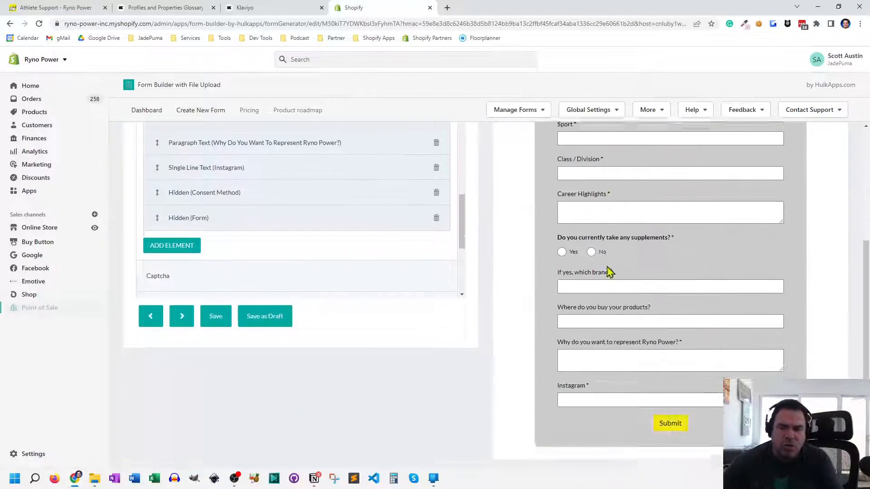
{"action": "scroll", "scroll_direction": "down", "scroll_amount": 3}
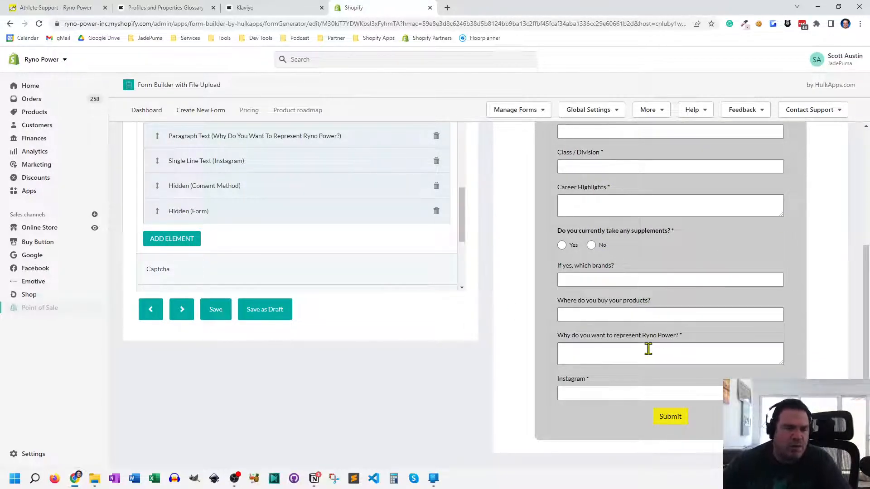
{"action": "mouse_move", "coordinate": [179, 191]}
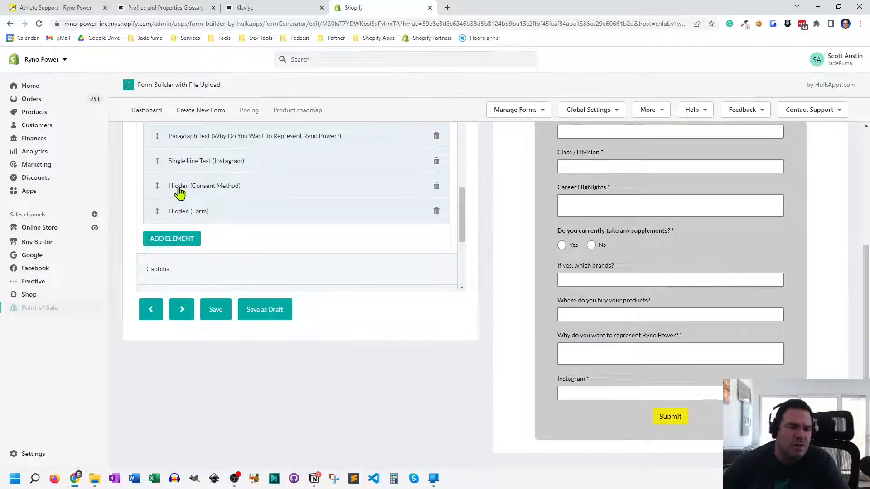
{"action": "mouse_move", "coordinate": [182, 192]}
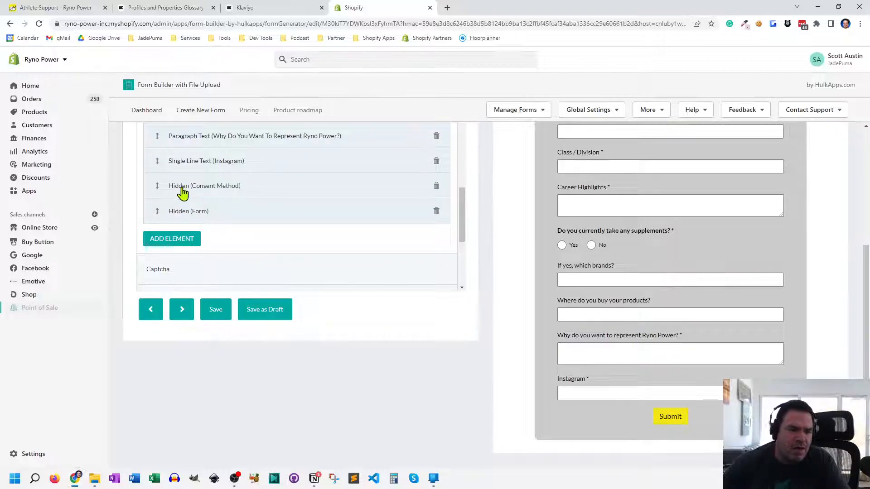
Inspect the hidden fields' Klaviyo mappings, $consent_method and $consent_form_id.
{"action": "left_click", "coordinate": [204, 185]}
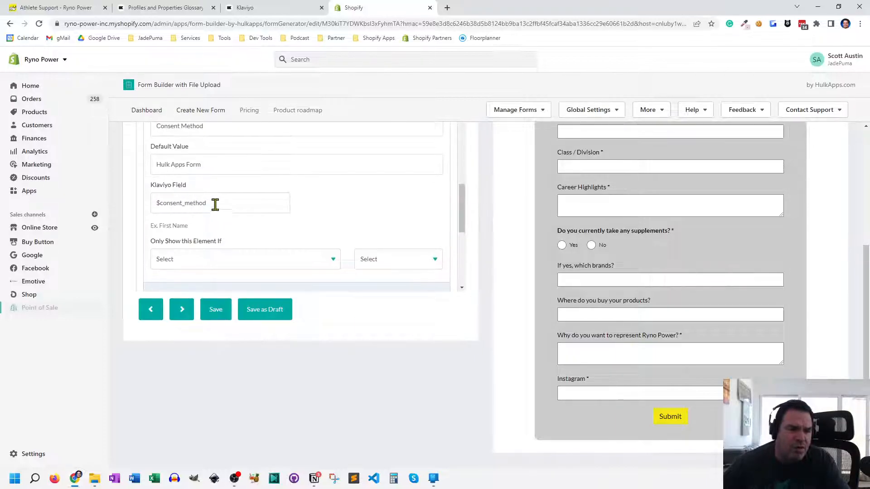
{"action": "double_click", "coordinate": [181, 203]}
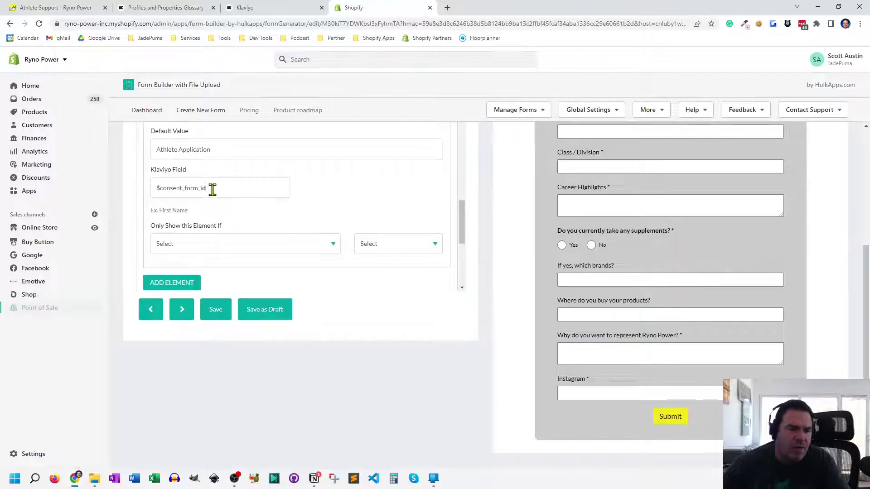
{"action": "double_click", "coordinate": [181, 188]}
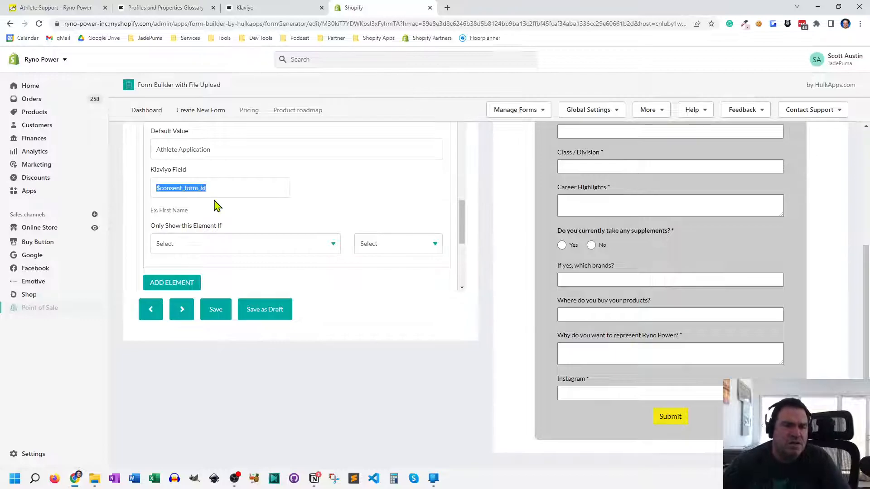
{"action": "left_click", "coordinate": [244, 8]}
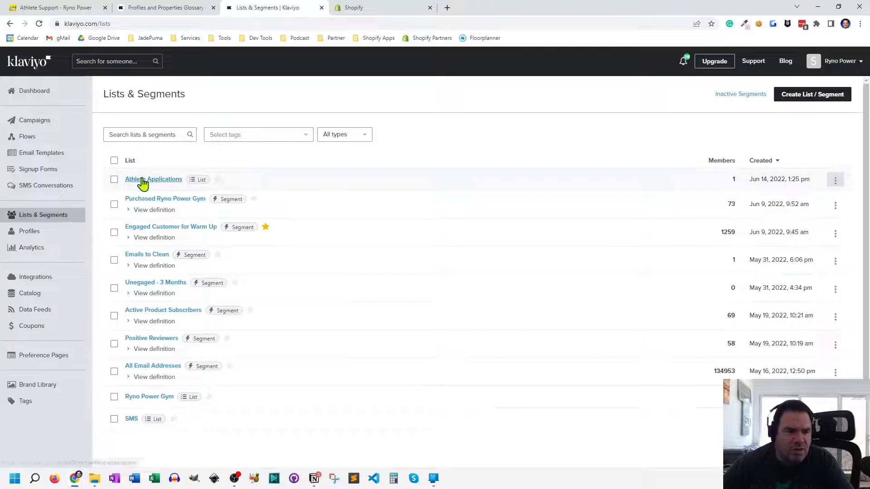
Open the test applicant's profile from the Athlete Applications list and review it.
{"action": "left_click", "coordinate": [153, 179]}
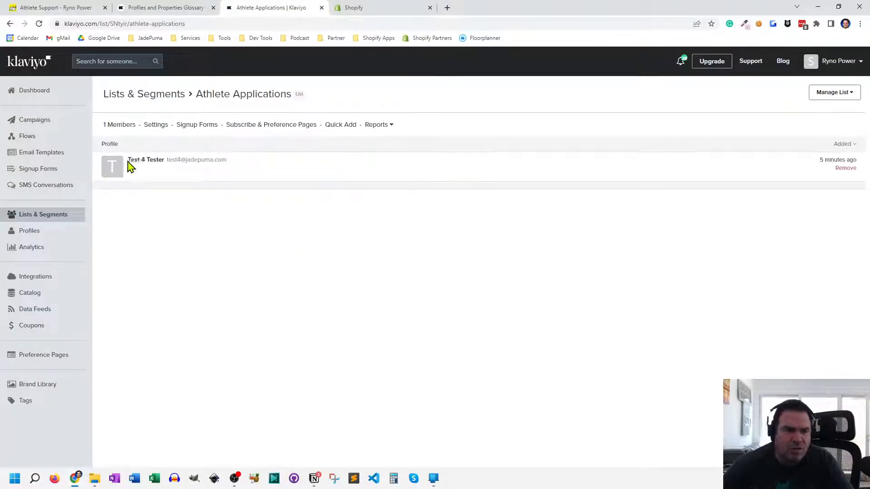
{"action": "left_click", "coordinate": [145, 159]}
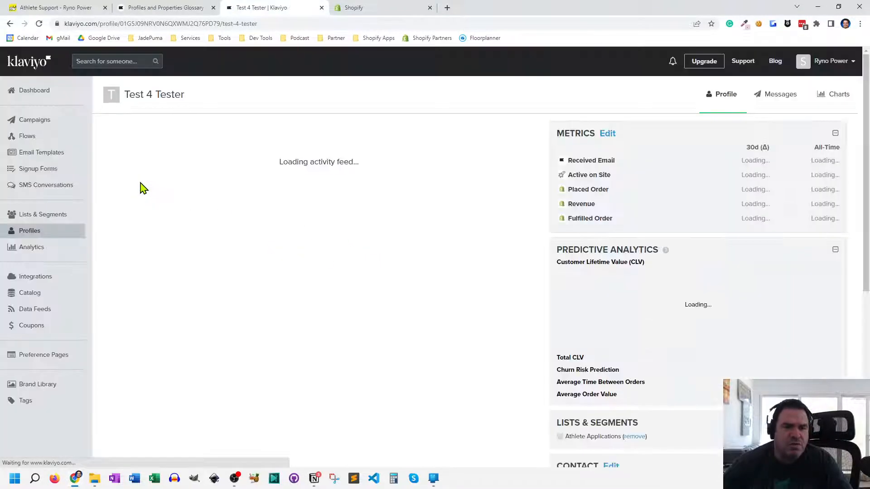
{"action": "scroll", "scroll_direction": "down", "scroll_amount": 3}
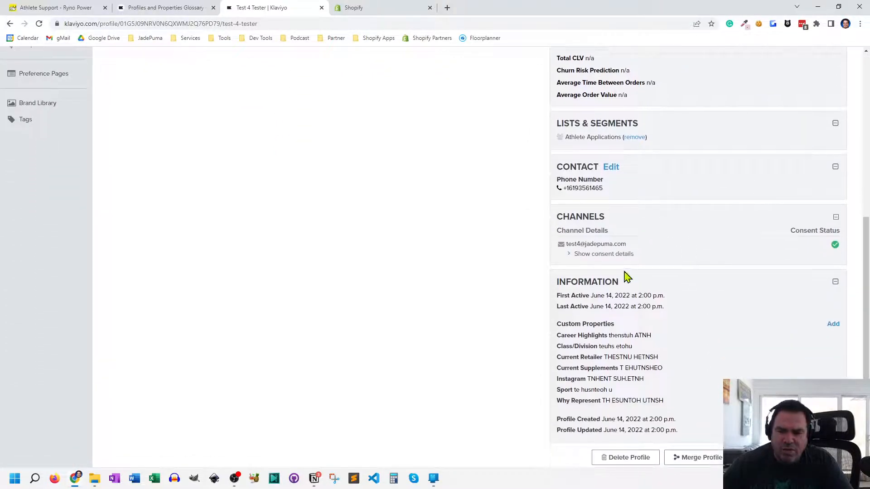
{"action": "scroll", "scroll_direction": "up", "scroll_amount": 3}
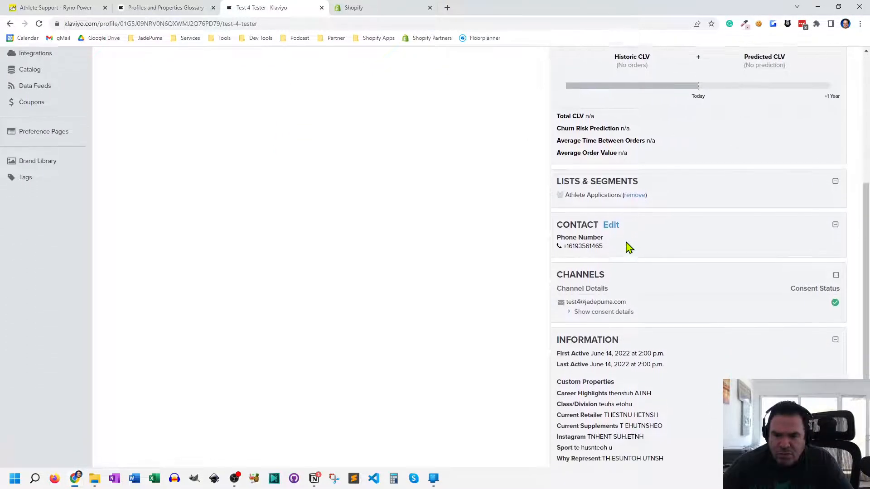
{"action": "scroll", "scroll_direction": "down", "scroll_amount": 3}
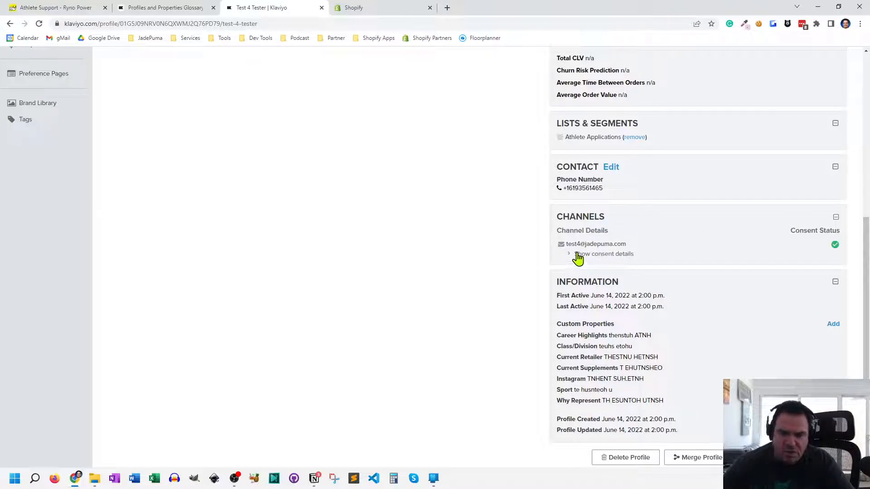
Reveal consent details showing Hulk Apps Form and Athlete Application, then return to Shopify.
{"action": "left_click", "coordinate": [603, 254]}
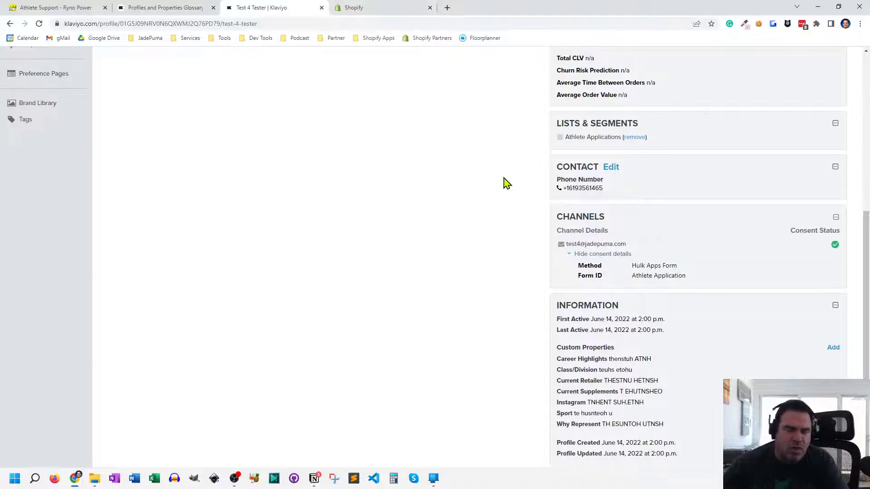
{"action": "scroll", "scroll_direction": "down", "scroll_amount": 3}
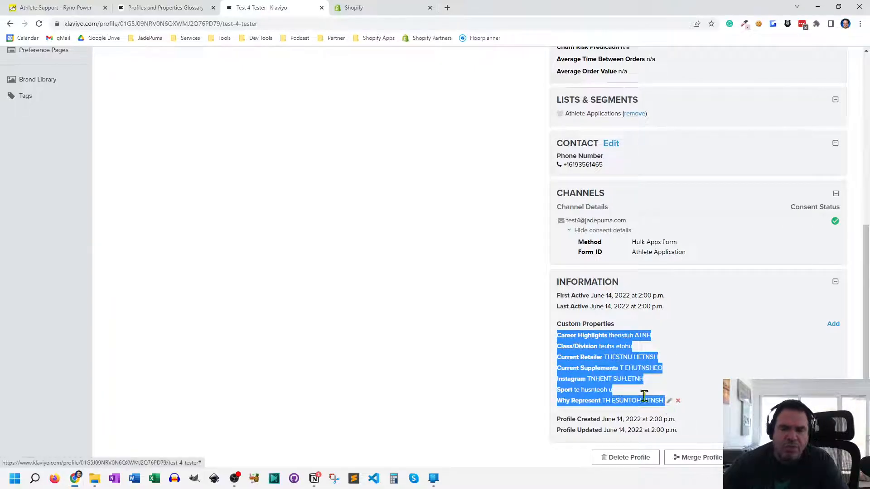
{"action": "left_click", "coordinate": [353, 8]}
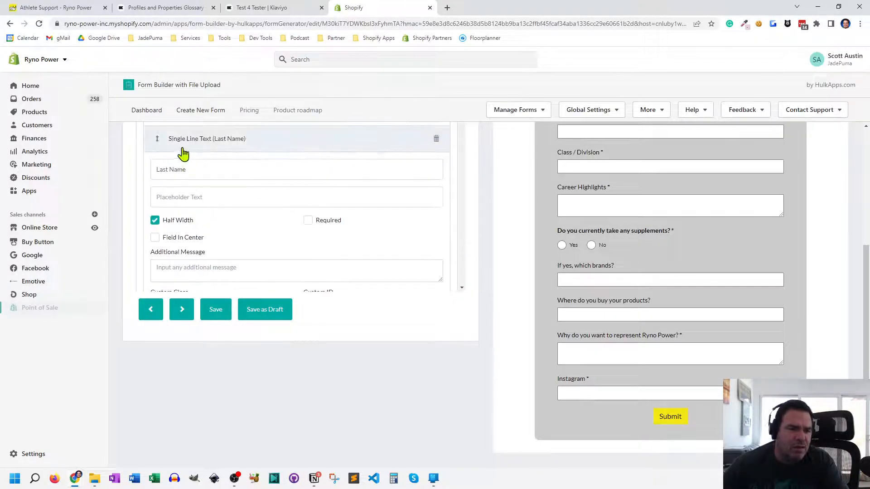
Check the Single Line Text (Instagram) element's Klaviyo Field mapping, Instagram.
{"action": "scroll", "scroll_direction": "down", "scroll_amount": 3}
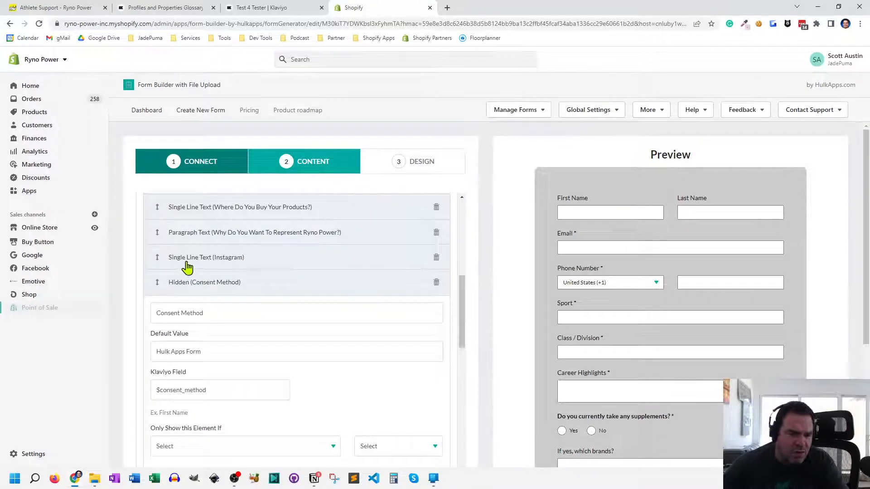
{"action": "left_click", "coordinate": [206, 258]}
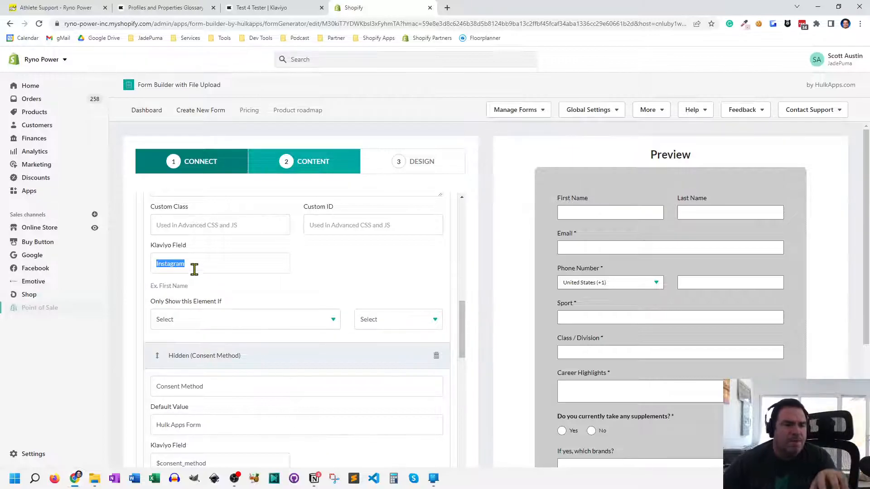
{"action": "left_click", "coordinate": [192, 263]}
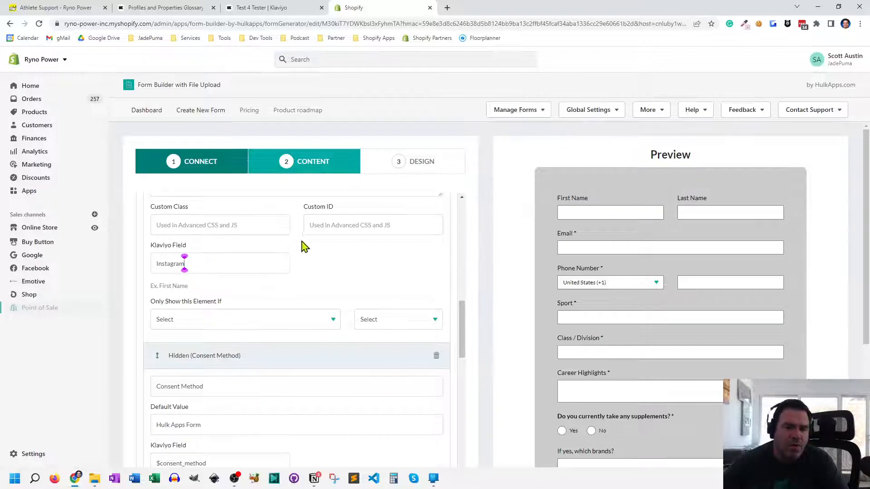
Scroll through the form preview from Class / Division, then return to the Klaviyo profile.
{"action": "left_click", "coordinate": [671, 353]}
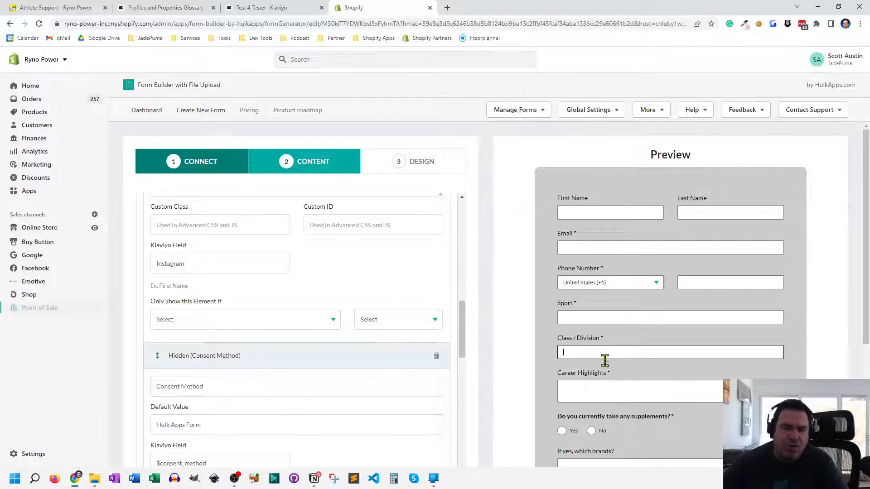
{"action": "scroll", "scroll_direction": "down", "scroll_amount": 3}
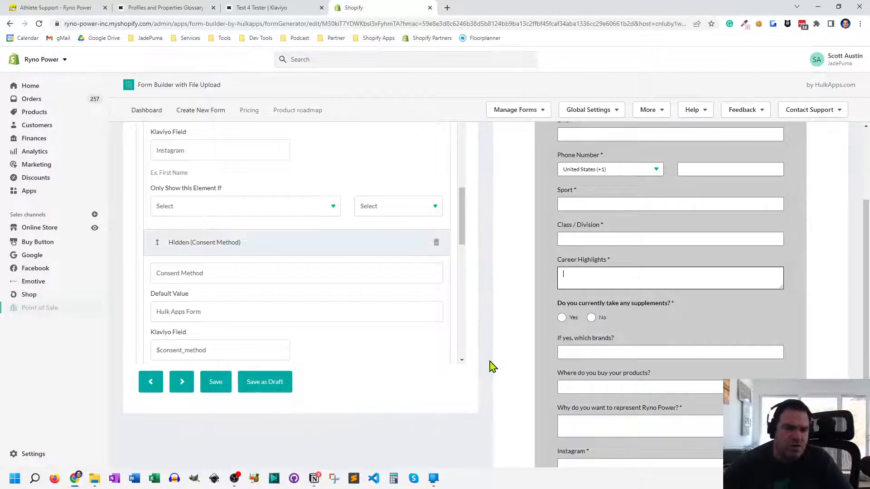
{"action": "mouse_move", "coordinate": [584, 347]}
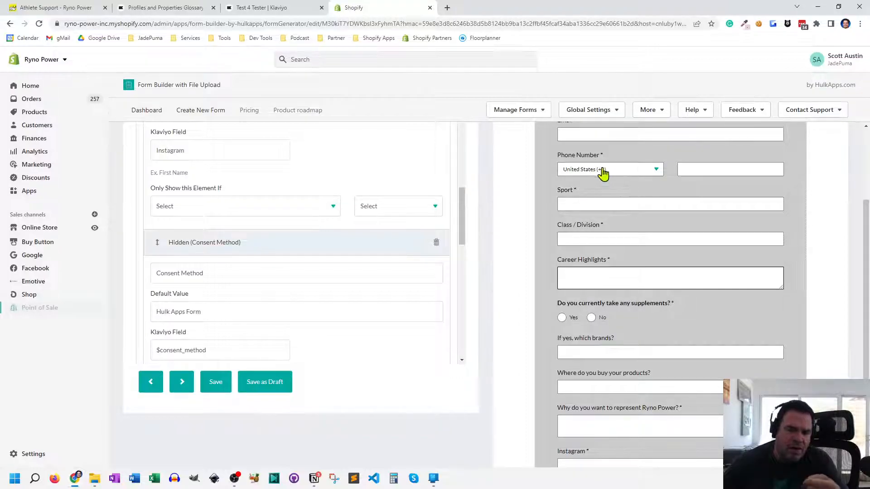
{"action": "scroll", "scroll_direction": "down", "scroll_amount": 3}
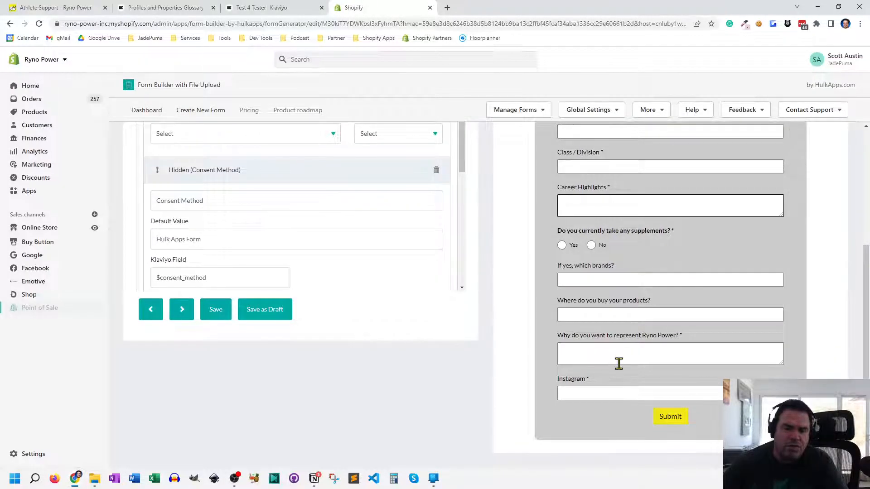
{"action": "scroll", "scroll_direction": "up", "scroll_amount": 3}
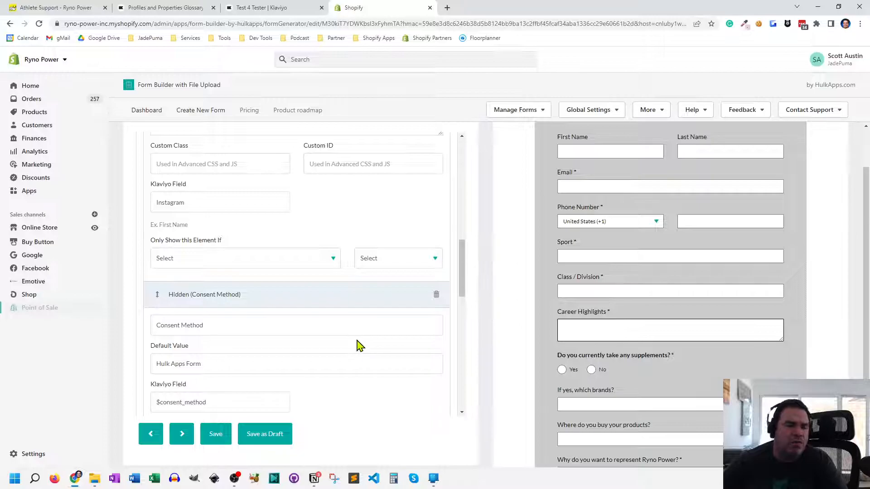
{"action": "left_click", "coordinate": [261, 8]}
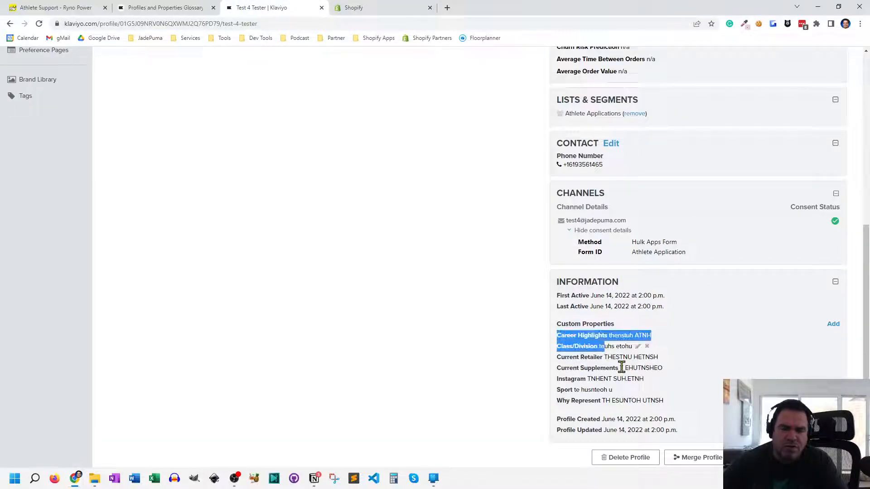
{"action": "left_click_drag", "start_coordinate": [580, 346], "coordinate": [644, 400]}
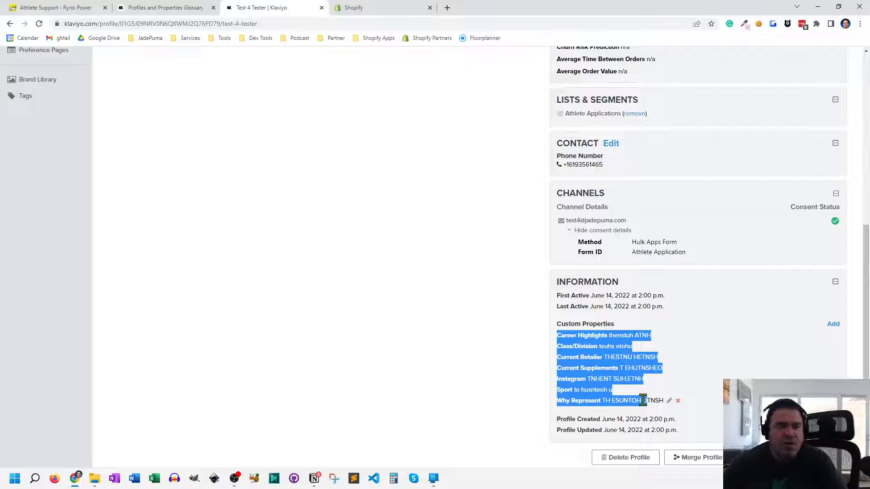